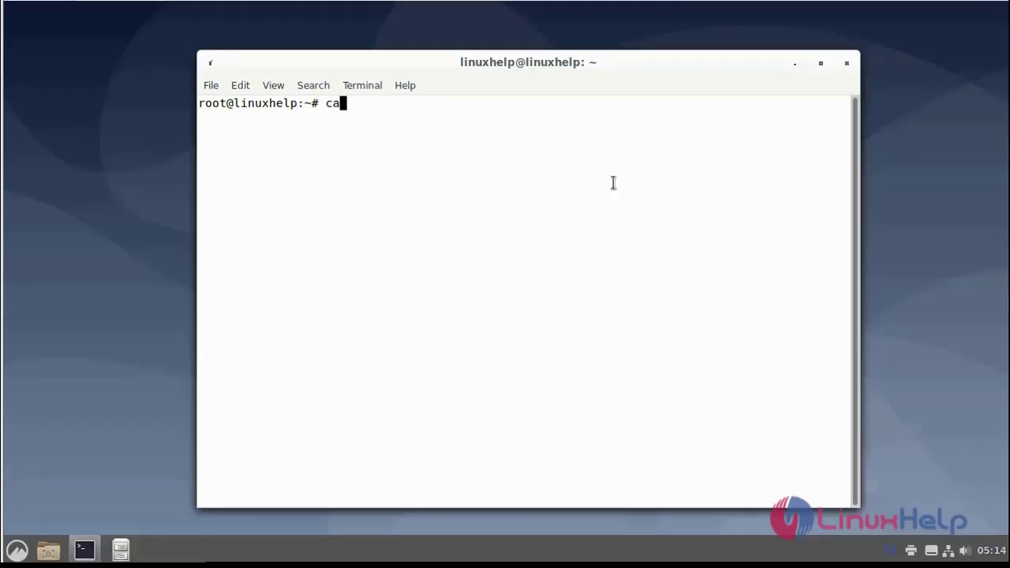
# Display /etc/os-release to confirm the system is Debian GNU/Linux 11 (bullseye)
pyautogui.write('t /etc')
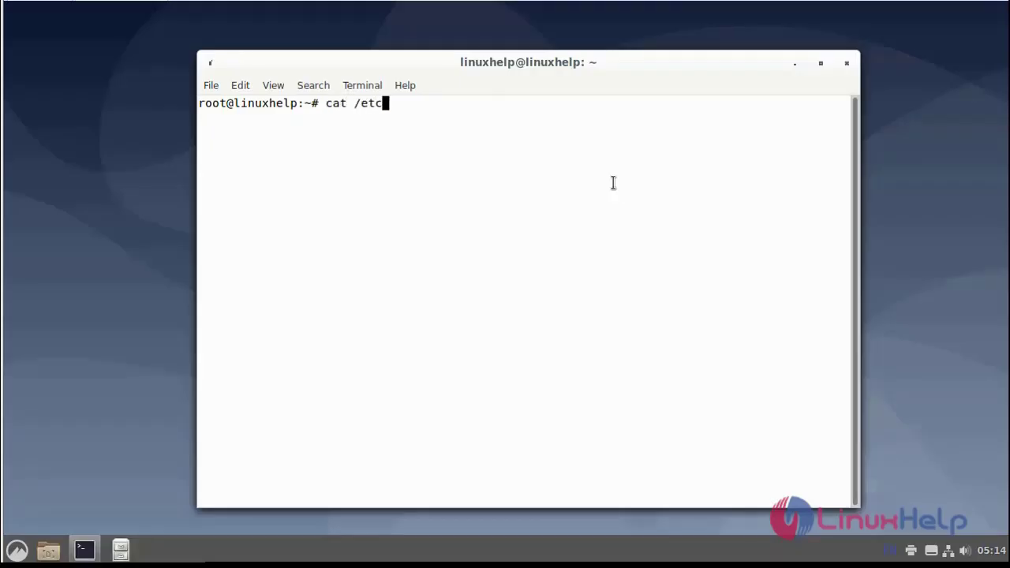
pyautogui.write('/os-release')
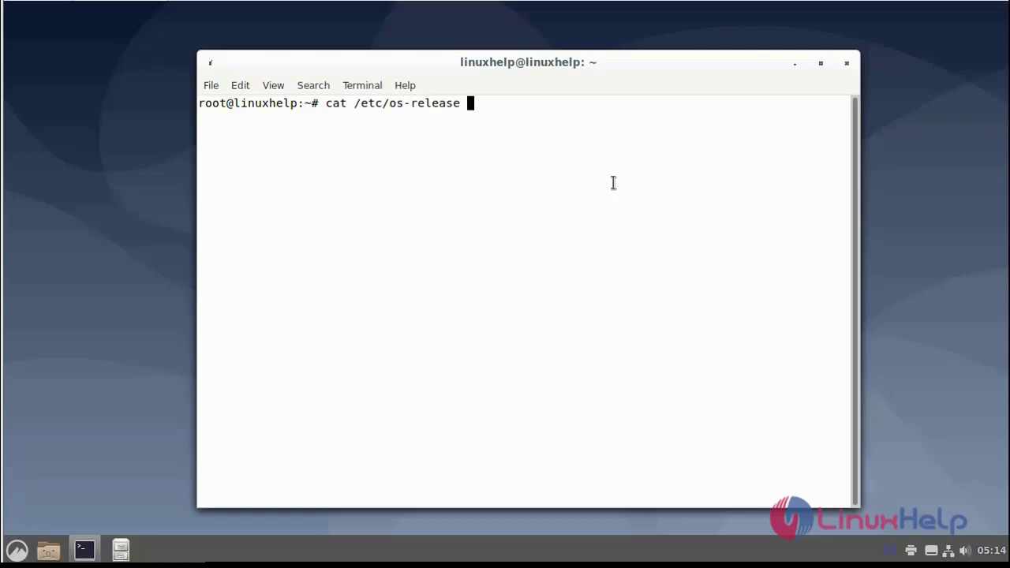
pyautogui.press('Return')
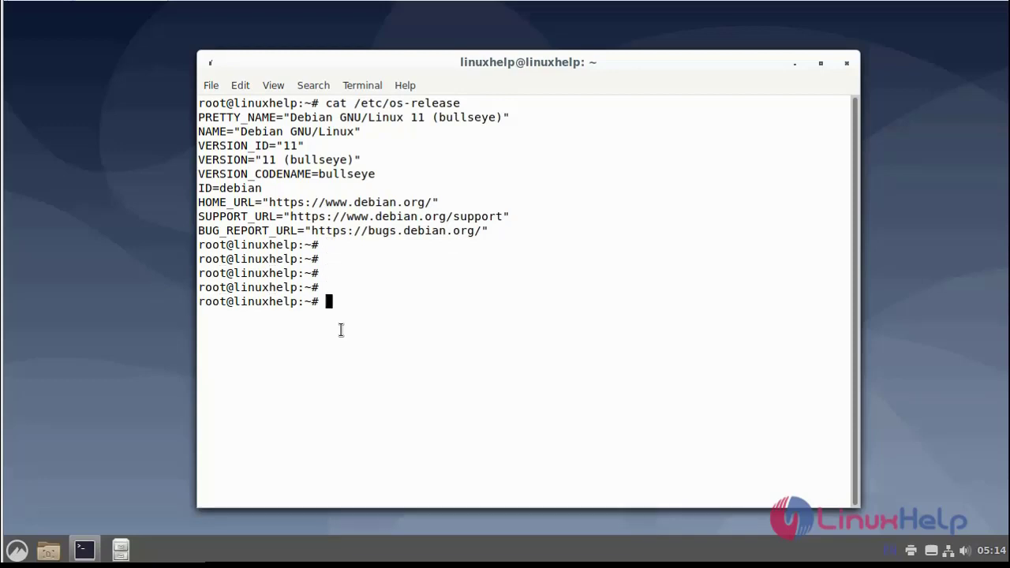
# Install the vsftpd package (3.0.3-12+b1) with apt install vsftpd
pyautogui.write('ap')
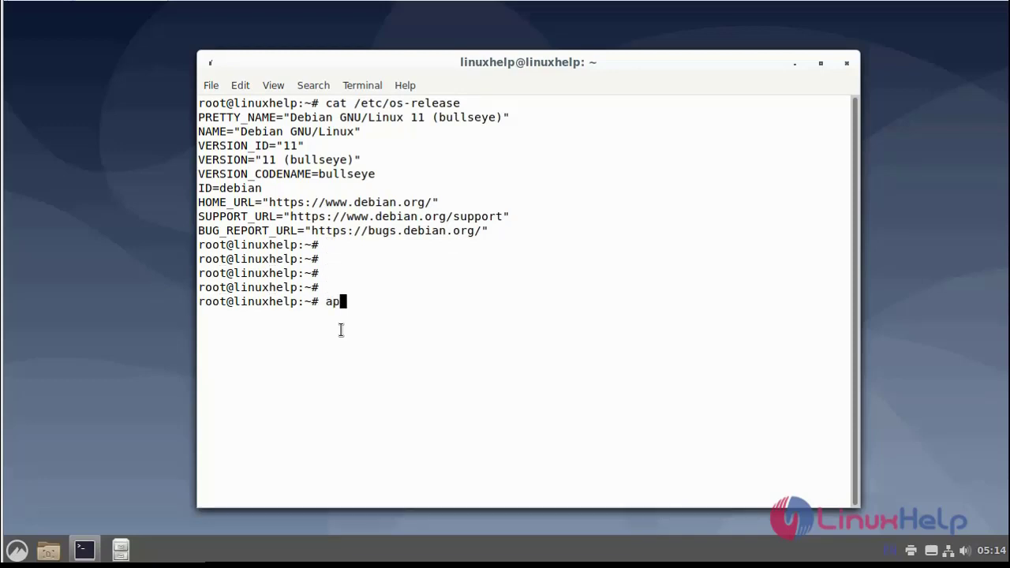
pyautogui.write('t ins')
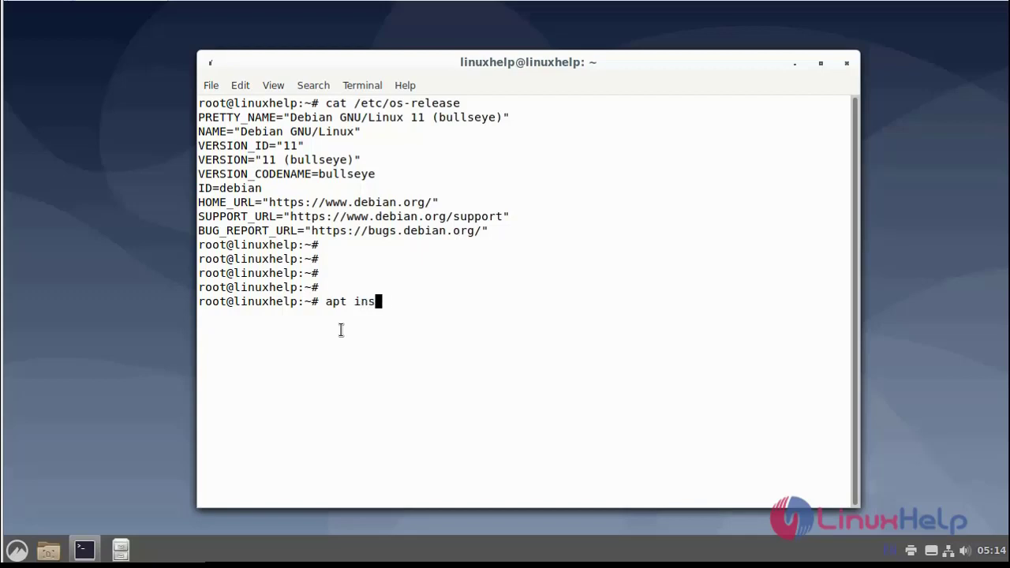
pyautogui.write('tall vsftpd')
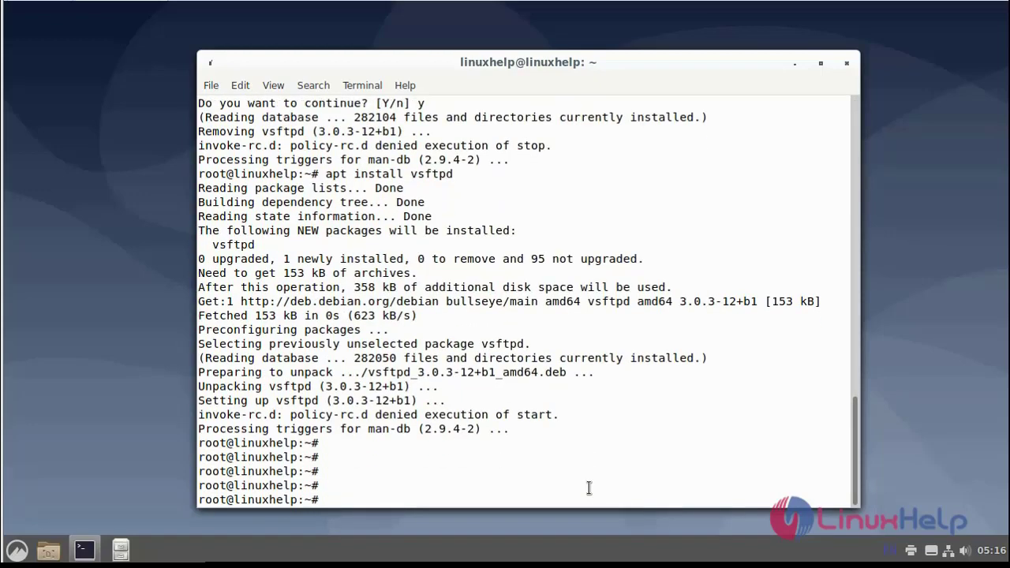
pyautogui.write('systemctl start')
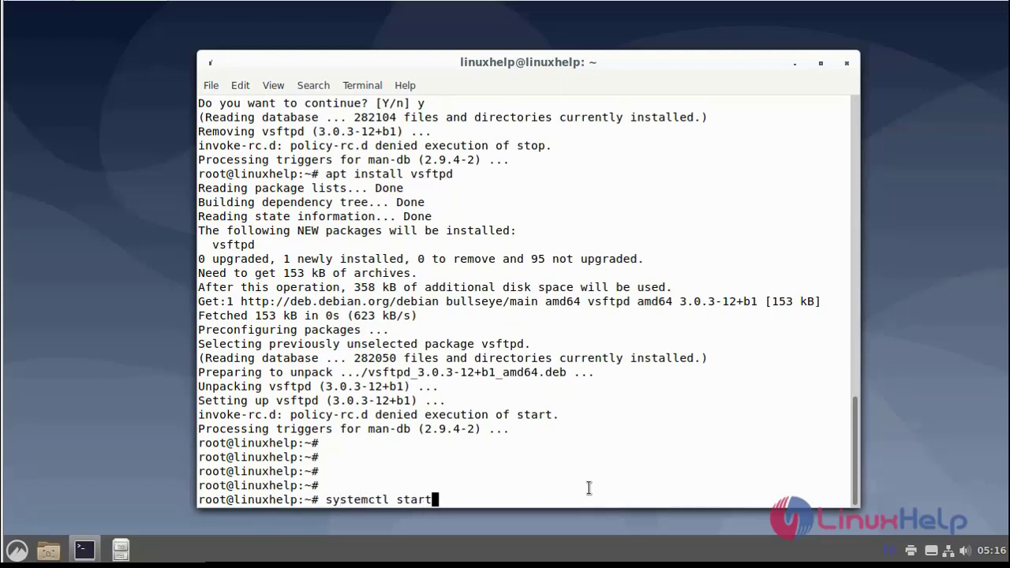
# Start vsftpd with systemctl and confirm its status shows active (running)
pyautogui.write('vsf')
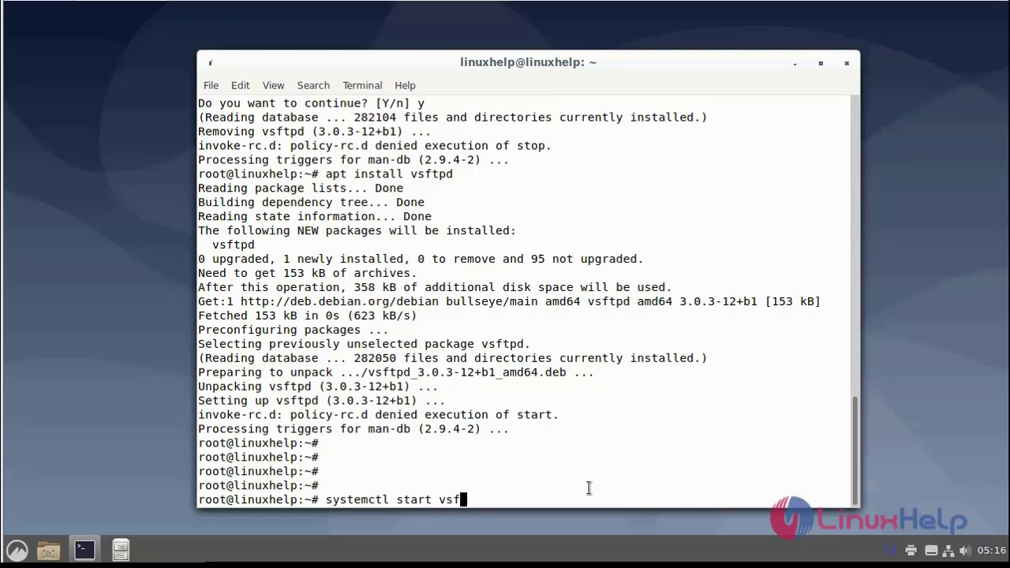
pyautogui.write('tpd')
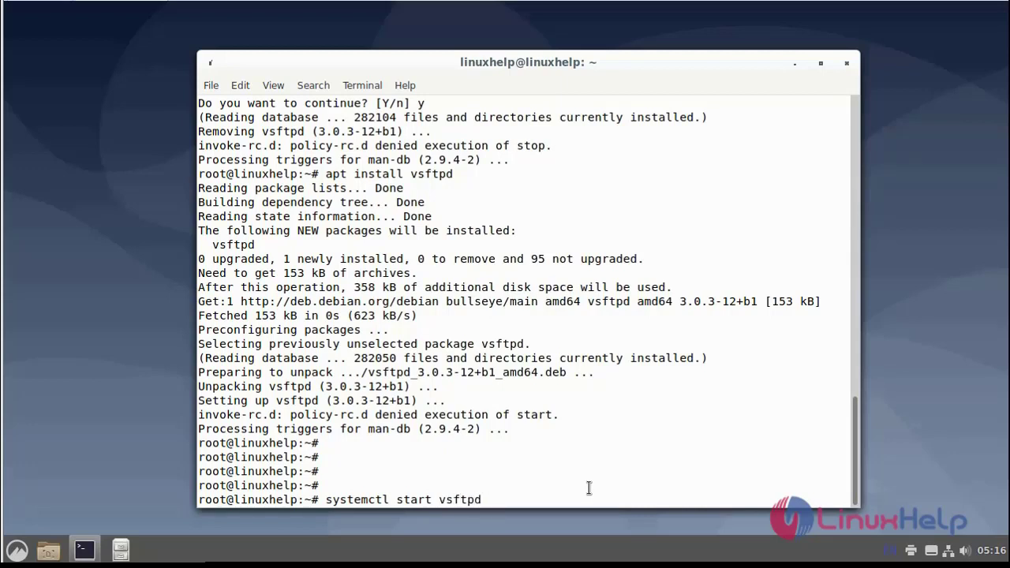
pyautogui.write('syste')
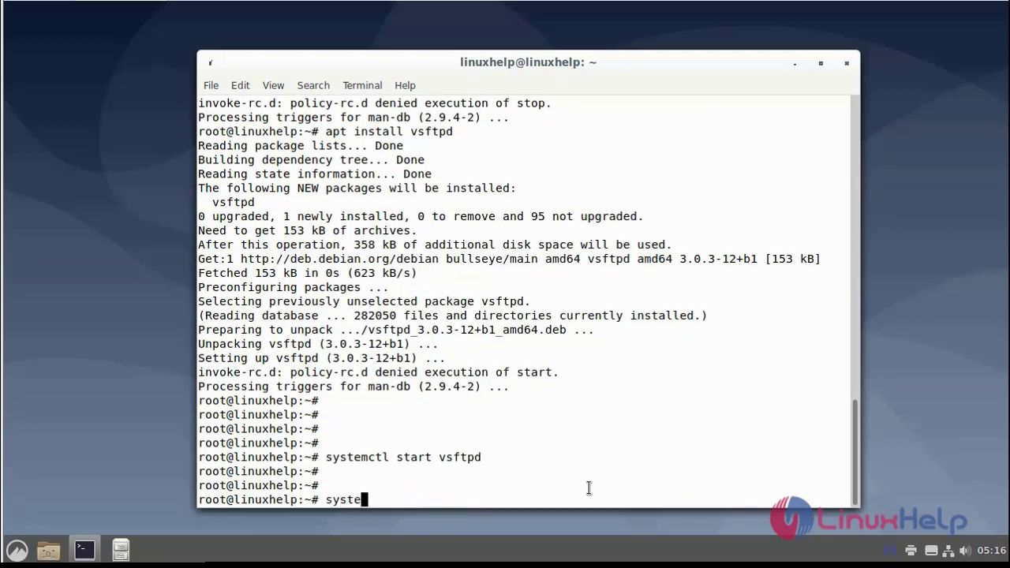
pyautogui.write('mctl')
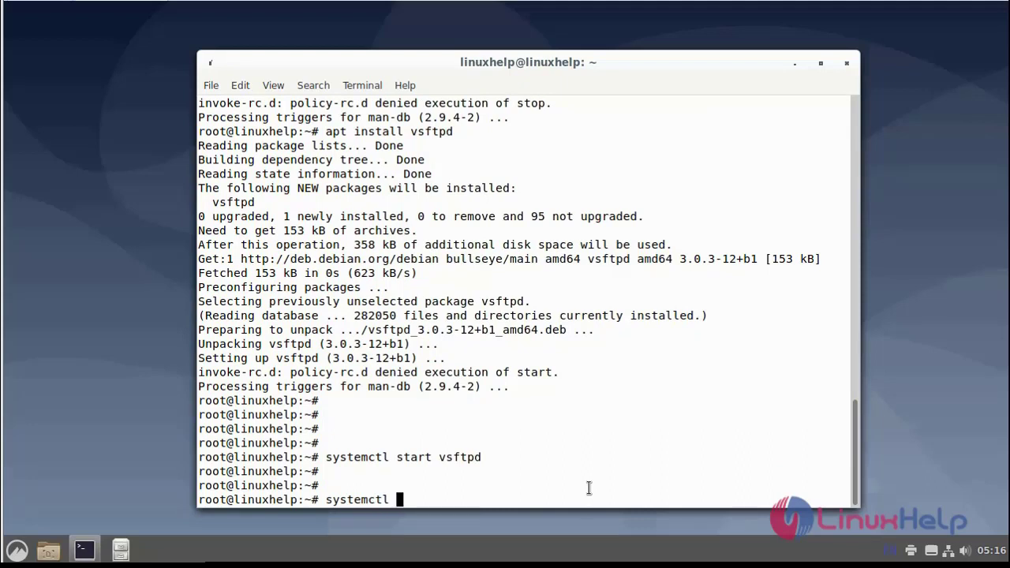
pyautogui.write('sta')
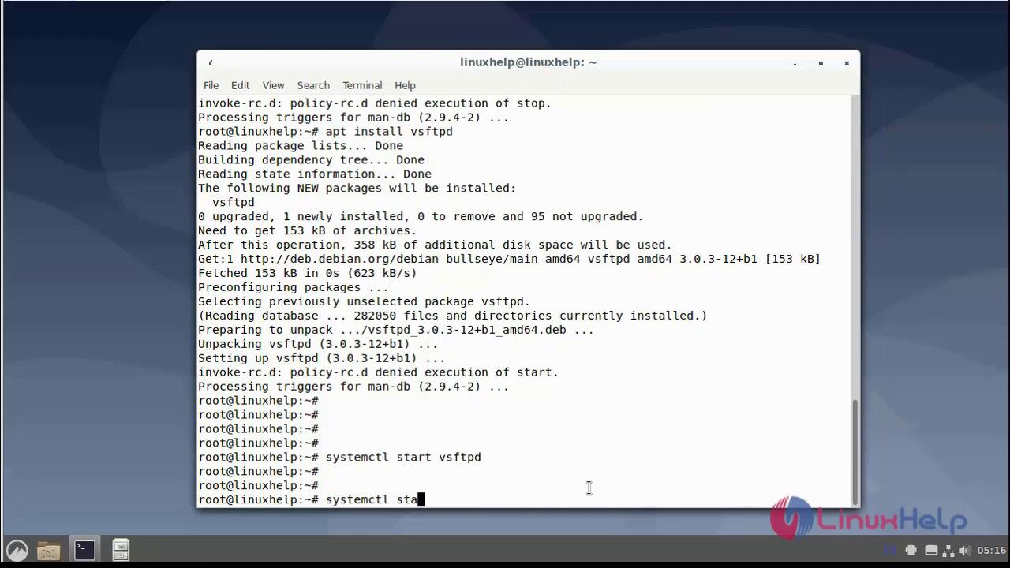
pyautogui.write('tus')
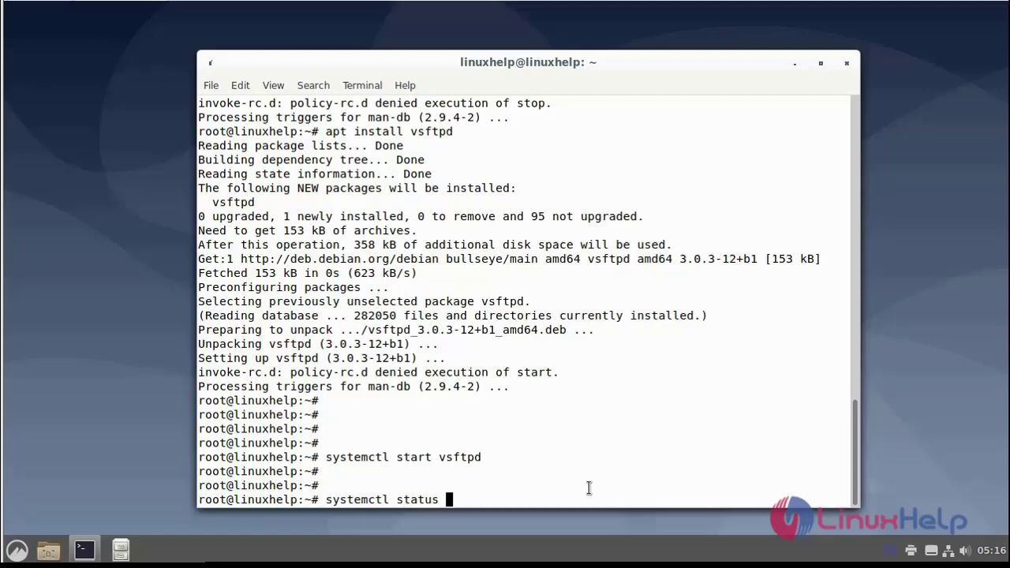
pyautogui.write('vsftpd')
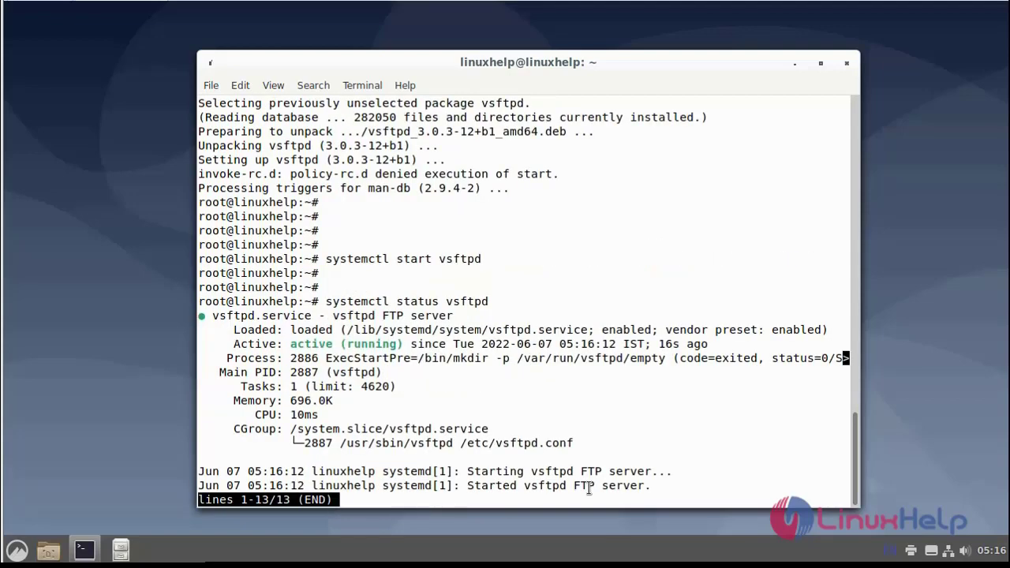
pyautogui.press('q')
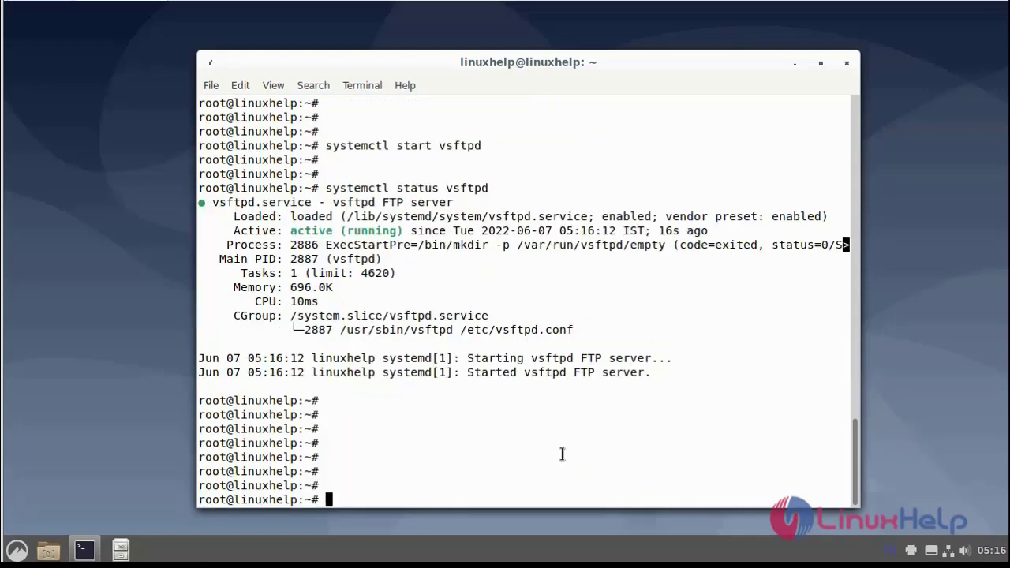
# Create /home/share and add users user1, user2 and user3 with it as home
pyautogui.write('mkdir /home')
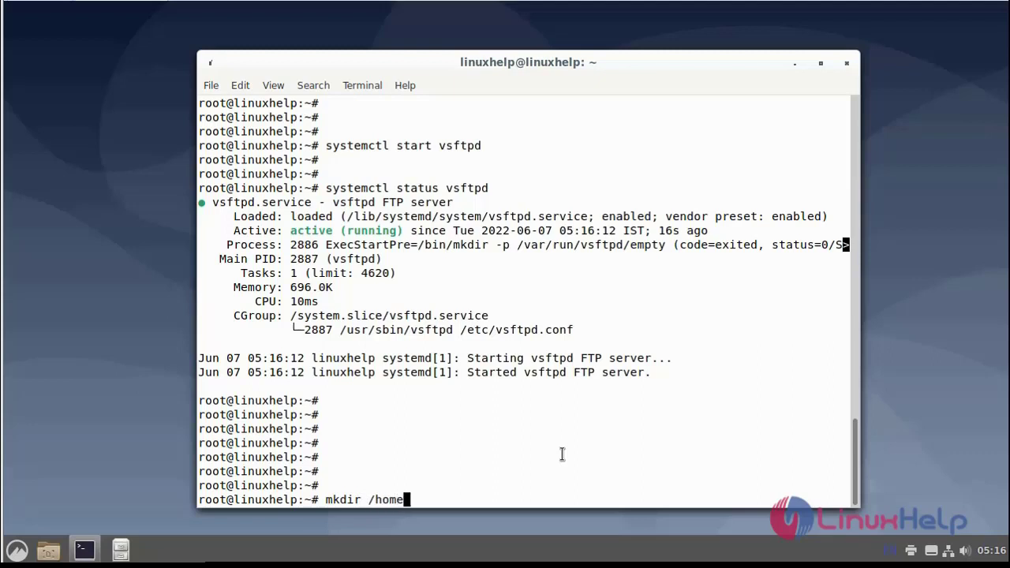
pyautogui.write('share')
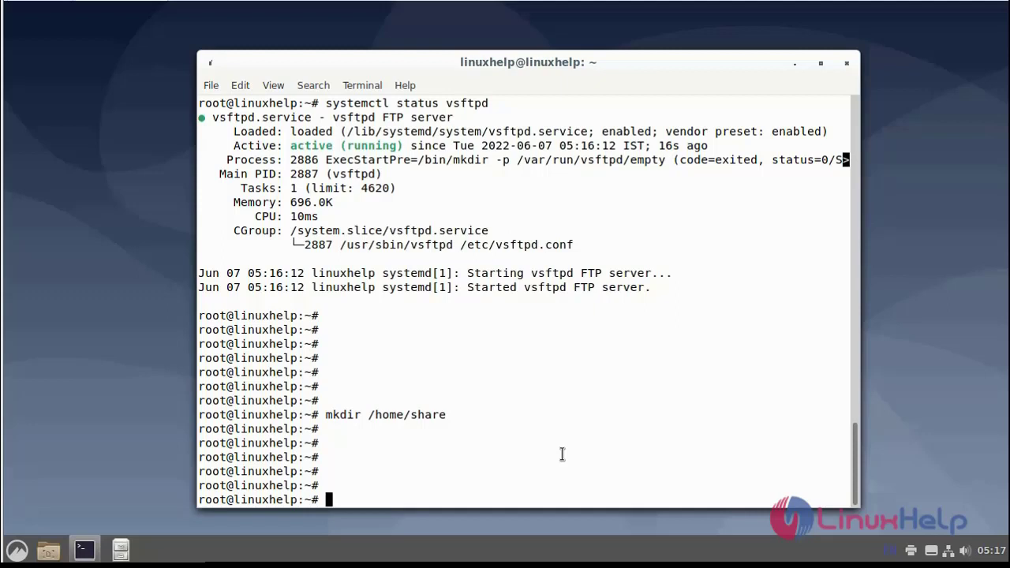
pyautogui.write('usera')
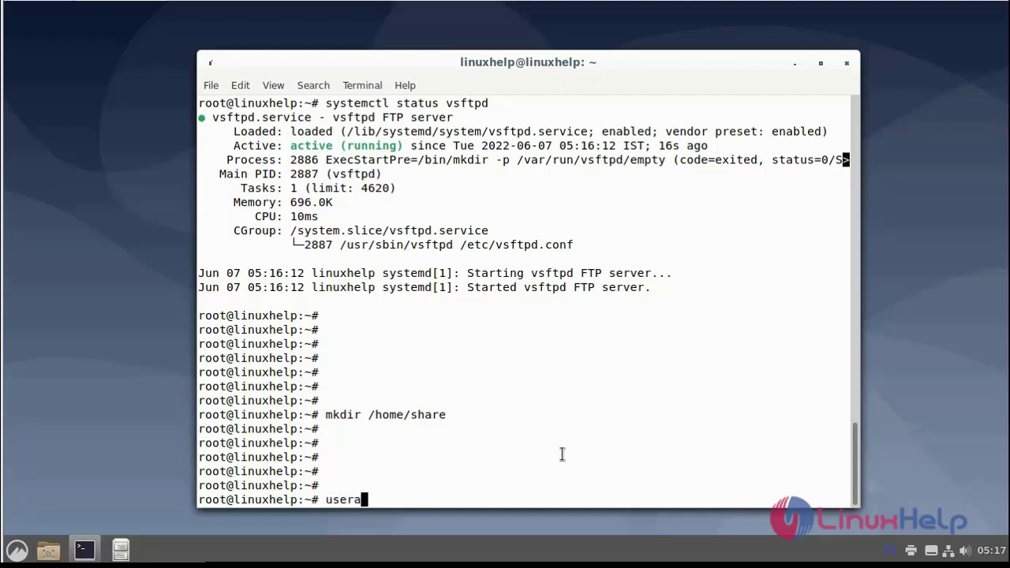
pyautogui.write('dd')
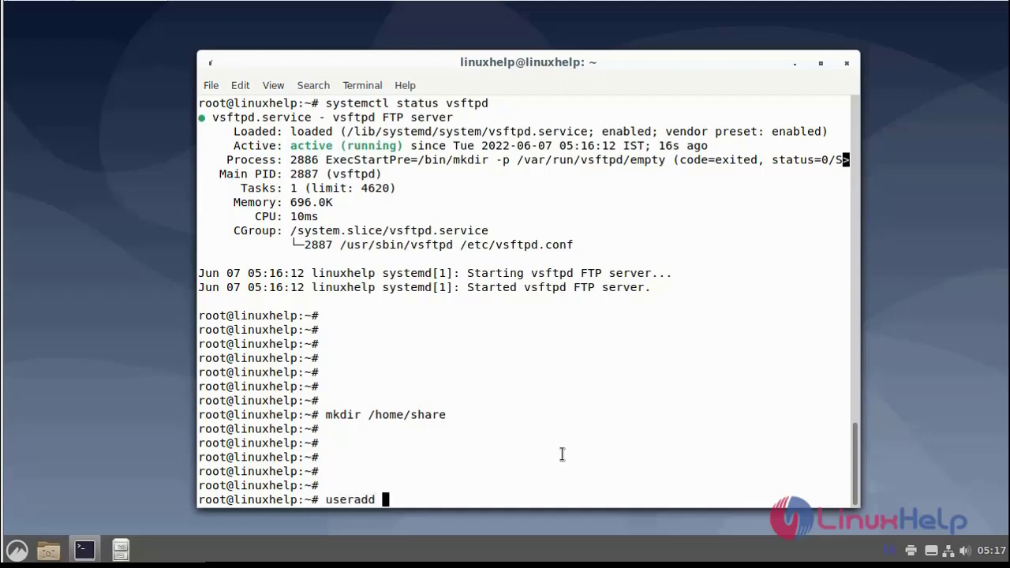
pyautogui.write('--home')
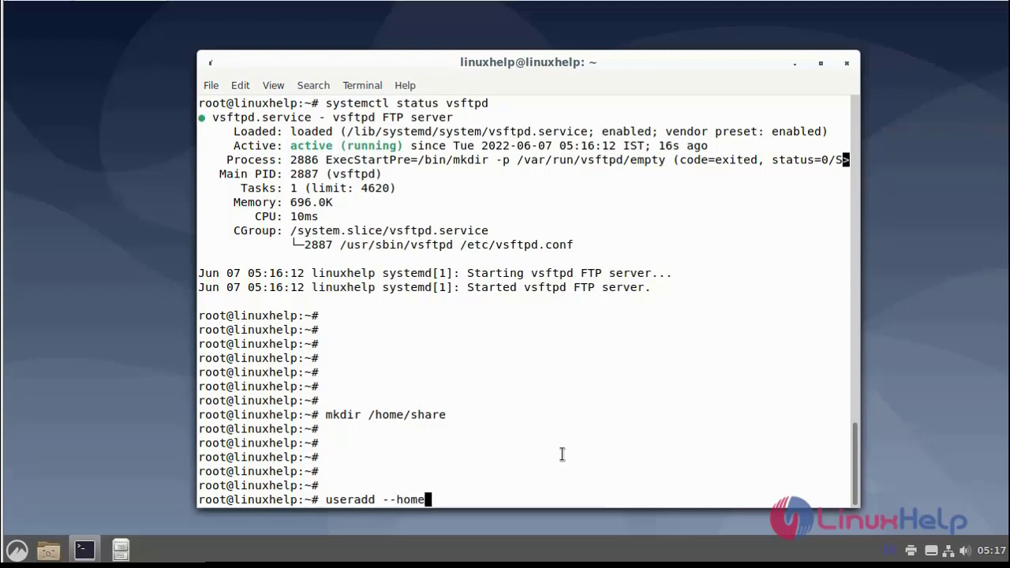
pyautogui.write('/ho')
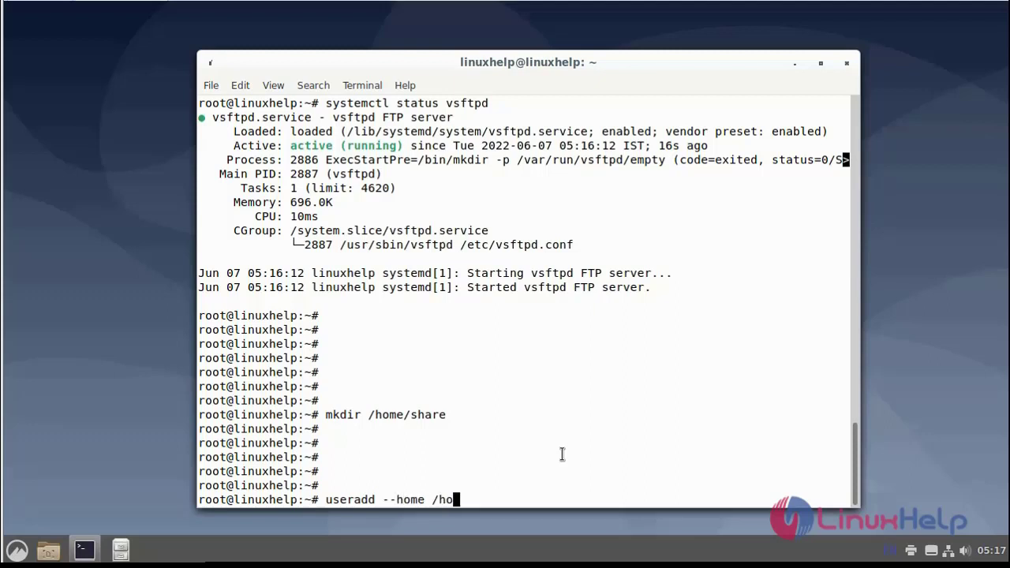
pyautogui.write('me/')
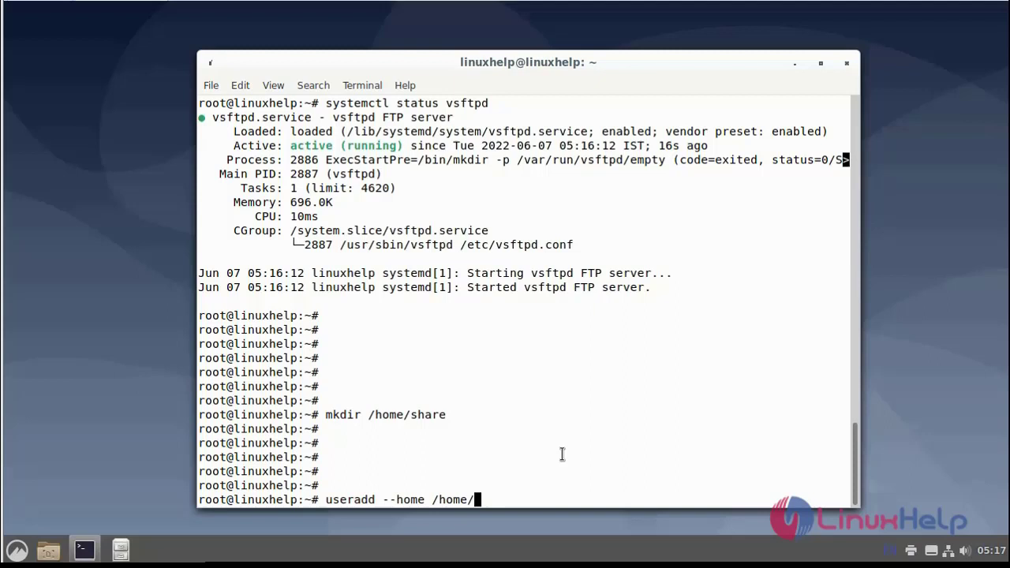
pyautogui.write('share')
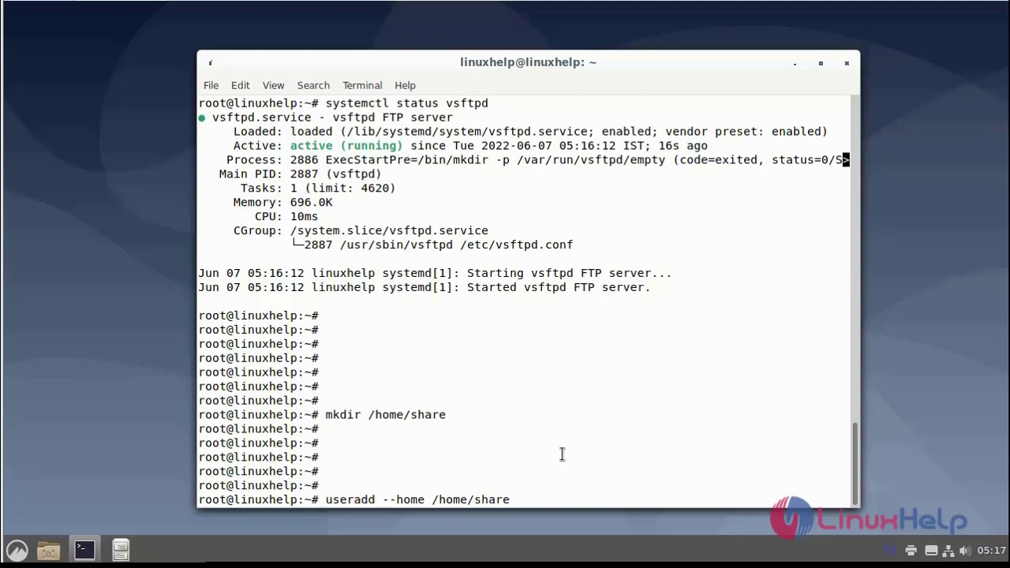
pyautogui.write('user1')
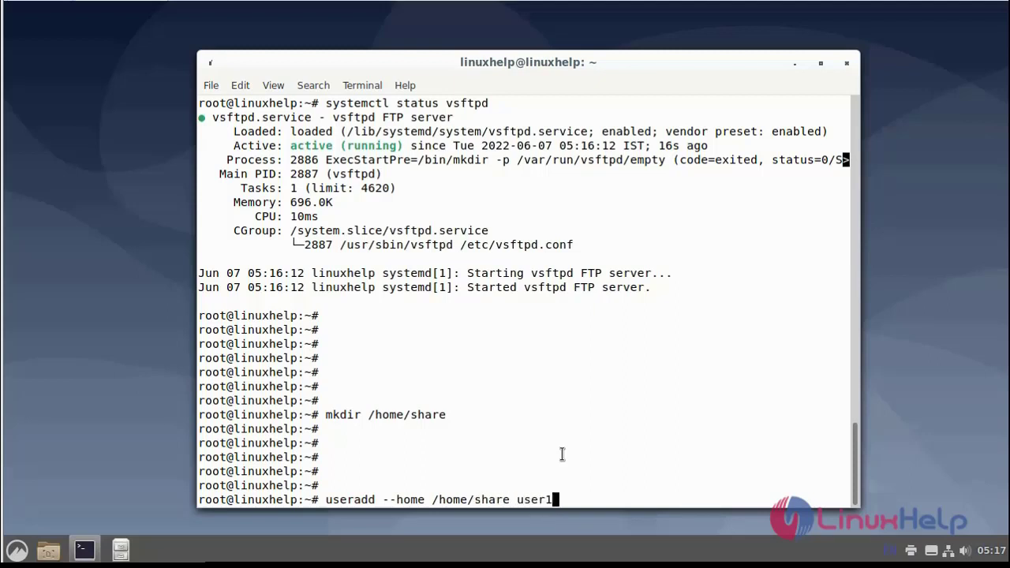
pyautogui.press('Return')
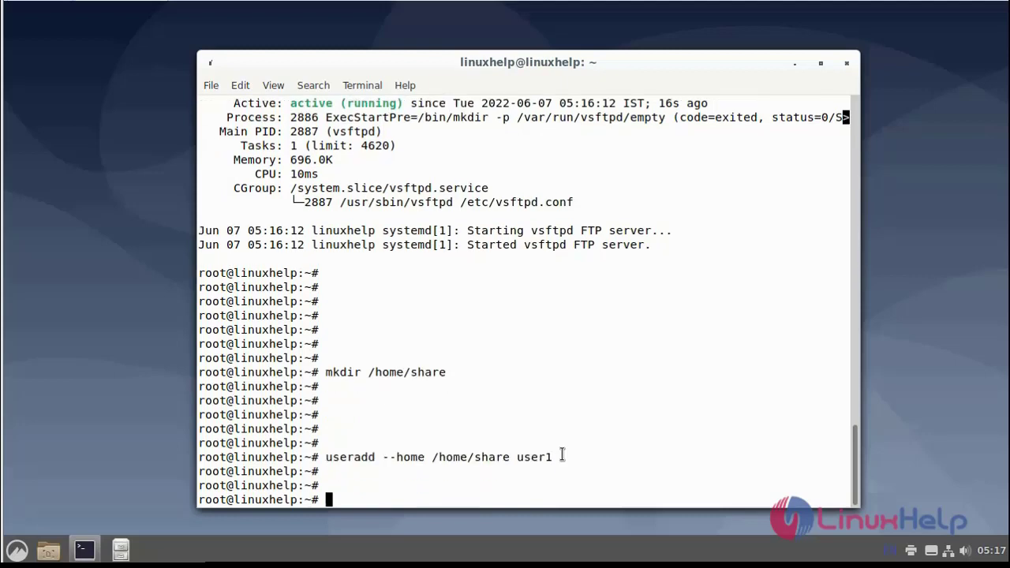
pyautogui.write('useradd --home /home/share user2')
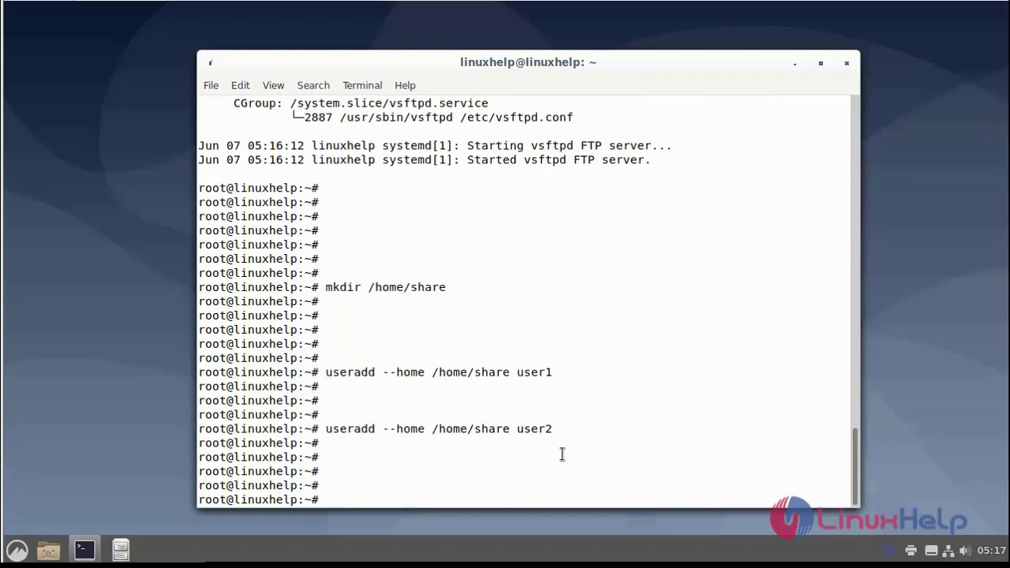
pyautogui.write('useradd --home /home/share user3')
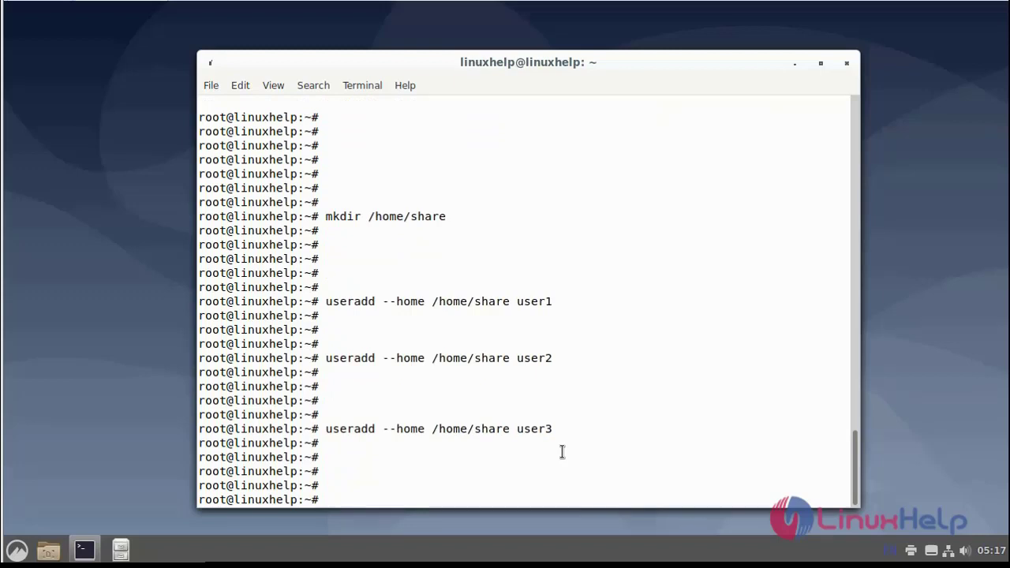
# Set a password for user1 with passwd
pyautogui.write('passwd')
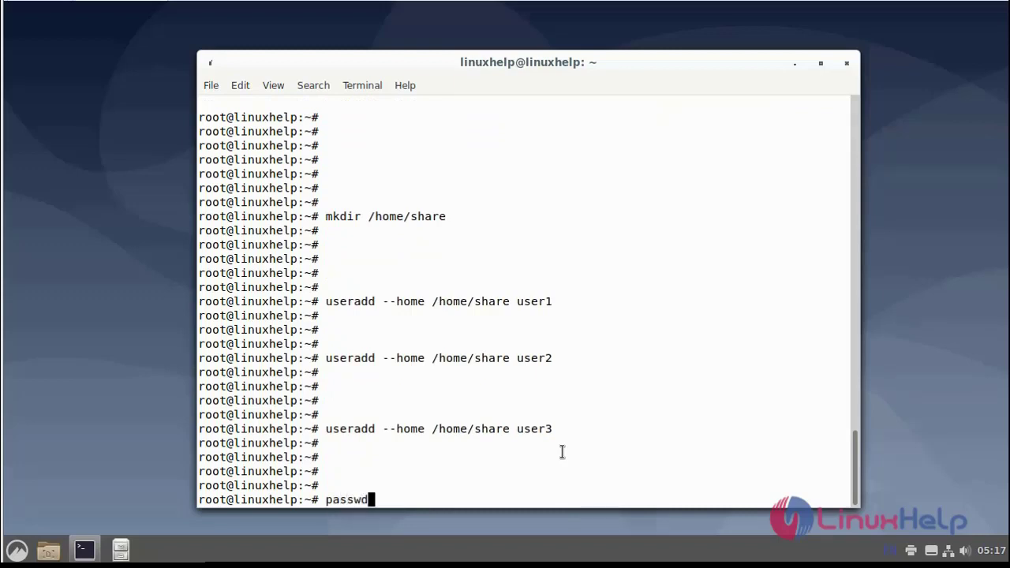
pyautogui.write('user1')
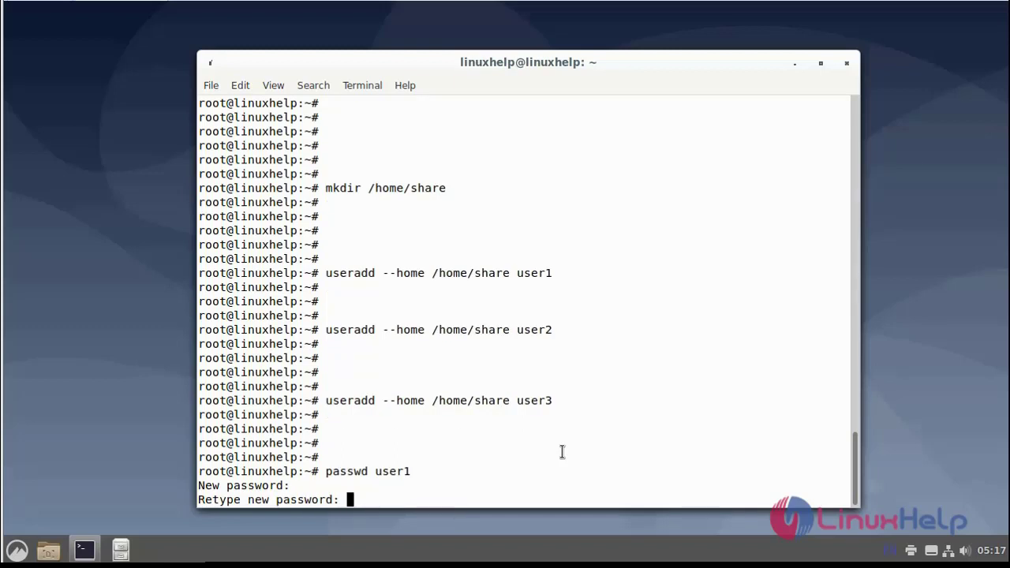
pyautogui.press('Return')
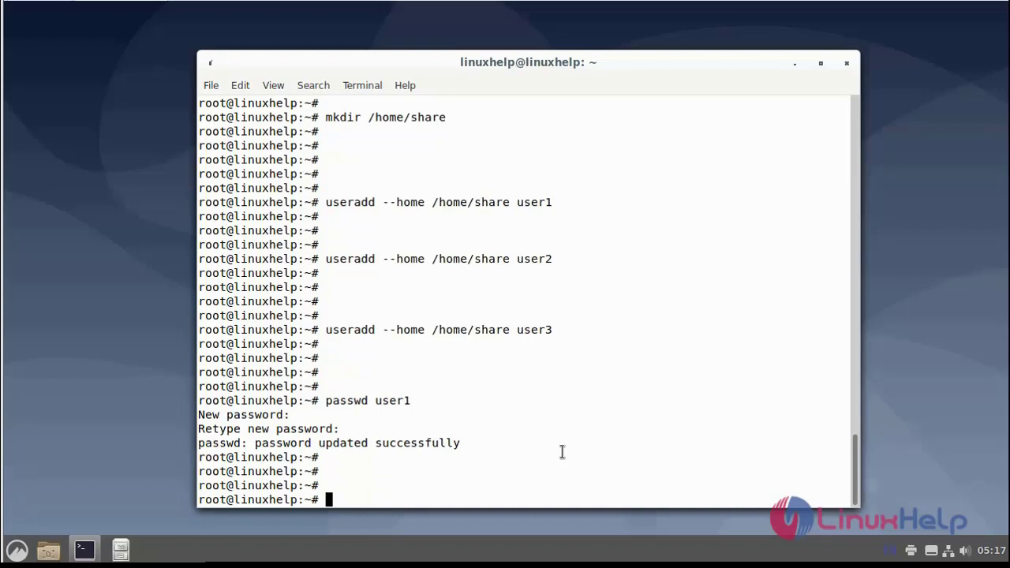
pyautogui.scroll(-3)
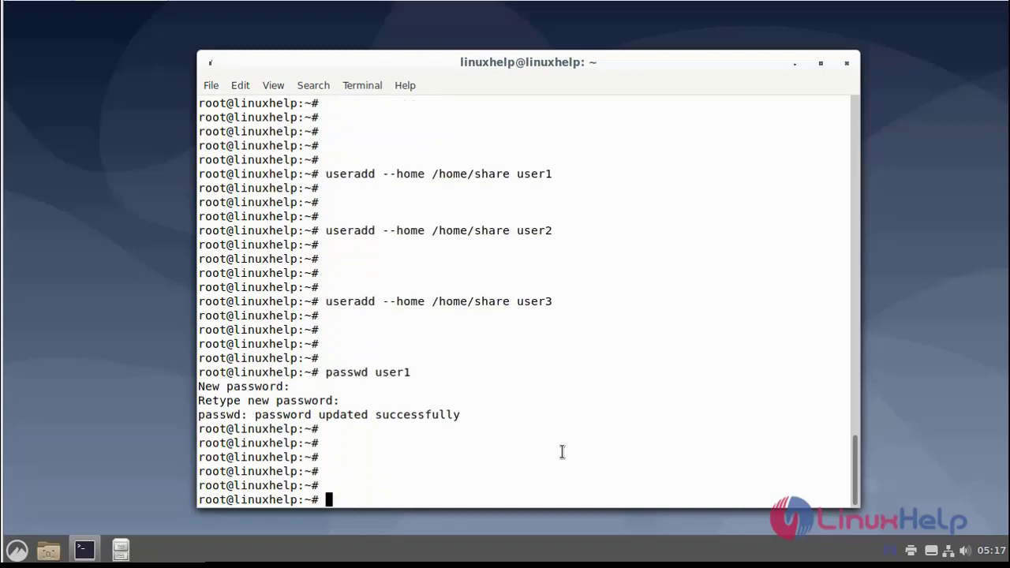
# Set a password for user2 with passwd
pyautogui.write('passwd user2')
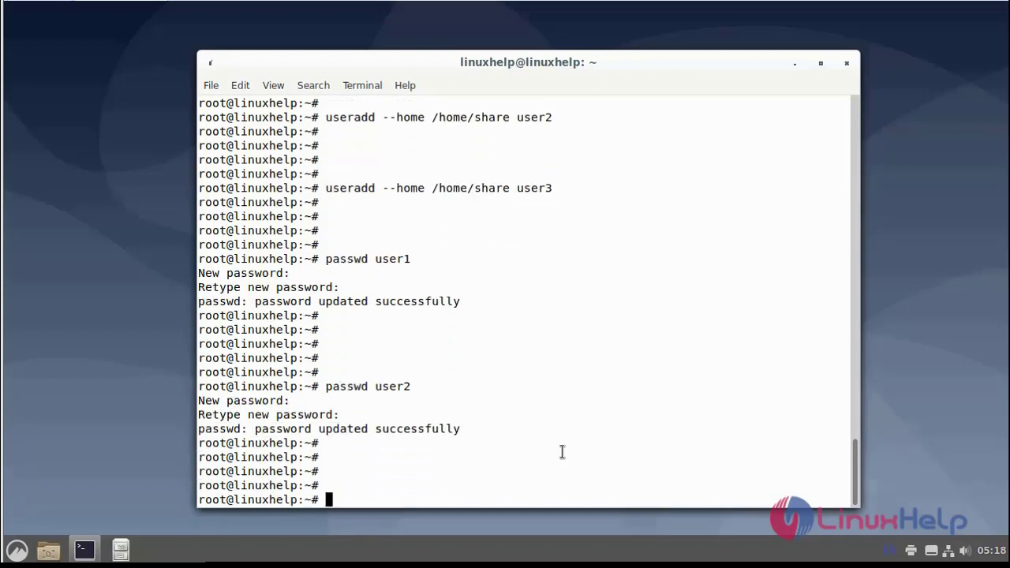
pyautogui.write('pass')
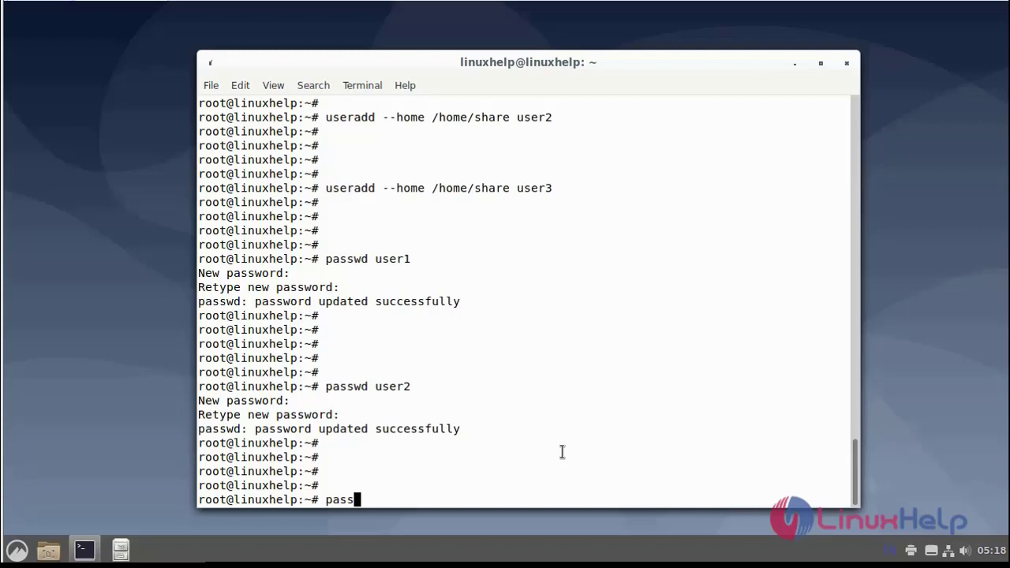
pyautogui.write('wd')
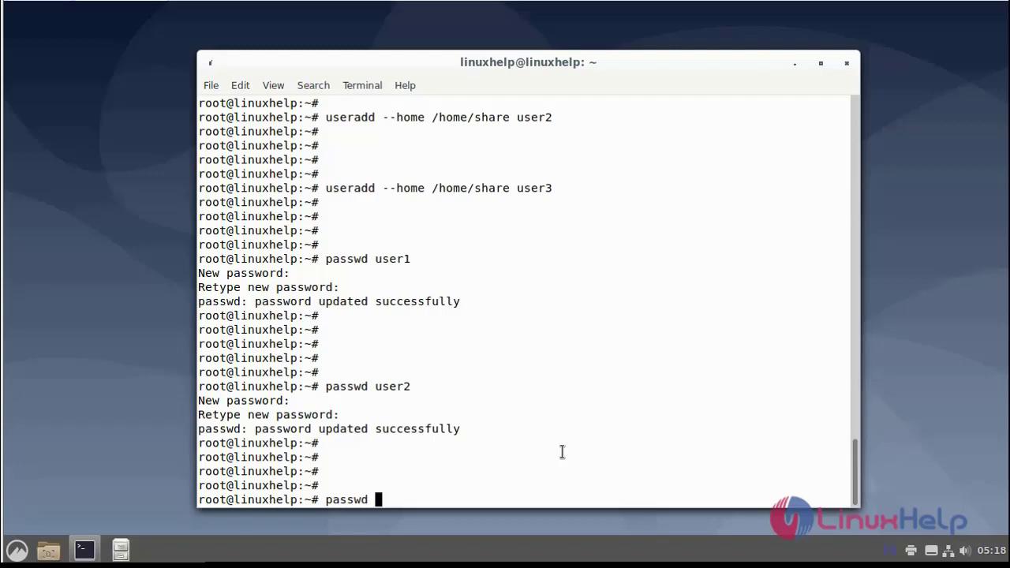
pyautogui.write('user3')
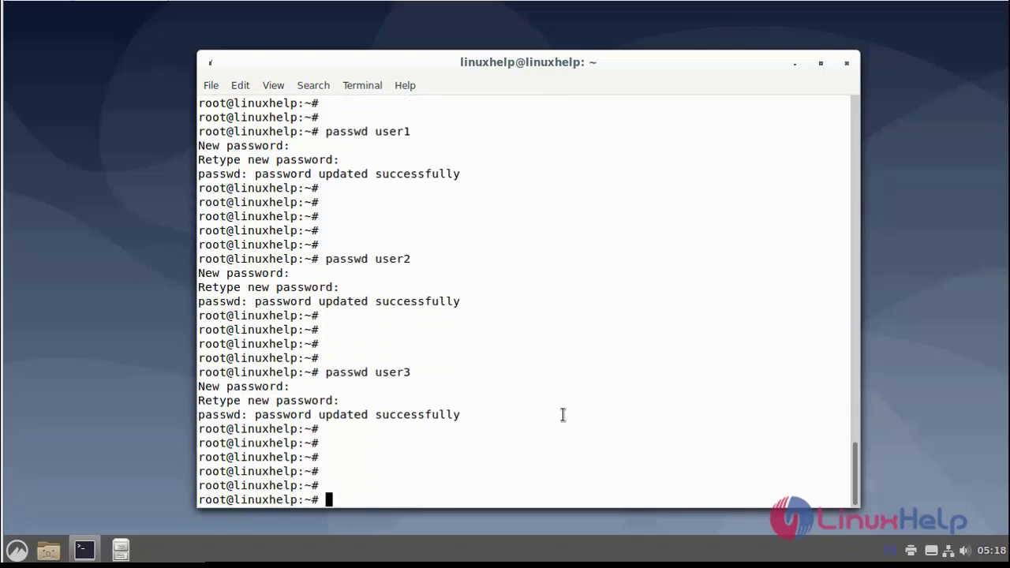
# Move into /home/share and create folders s1, s2 and s3 there
pyautogui.write('cd /')
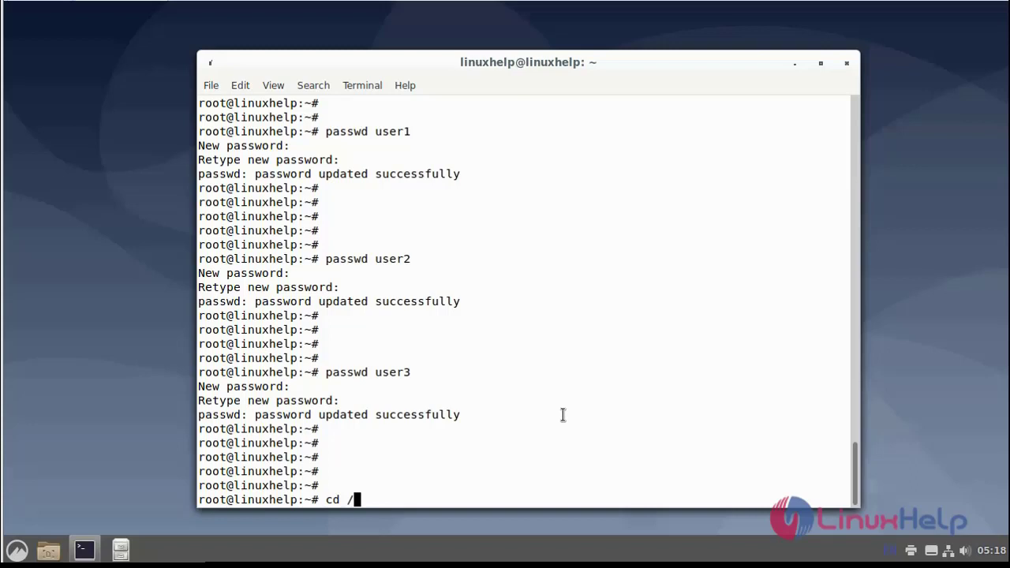
pyautogui.write('home/')
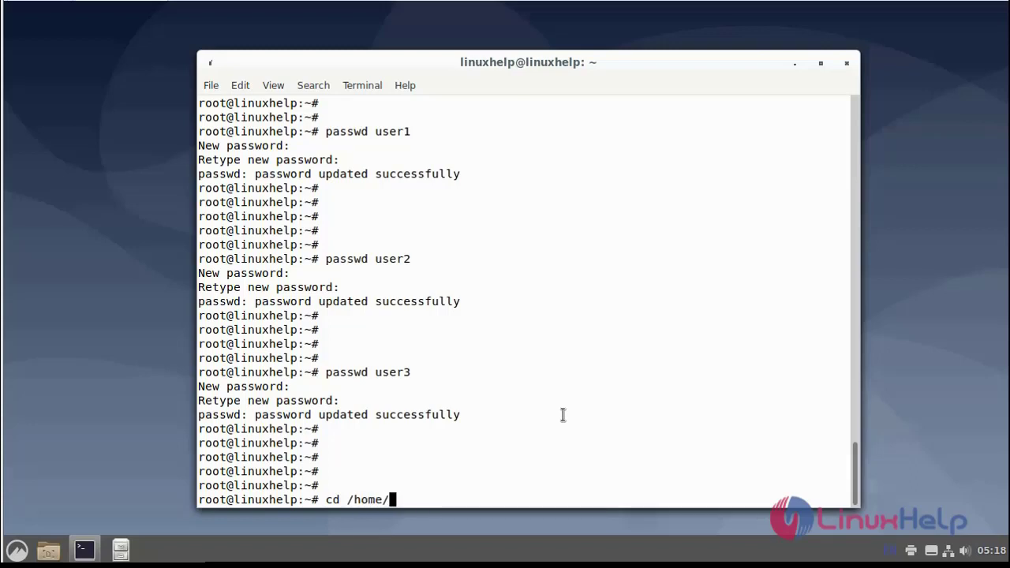
pyautogui.write('share')
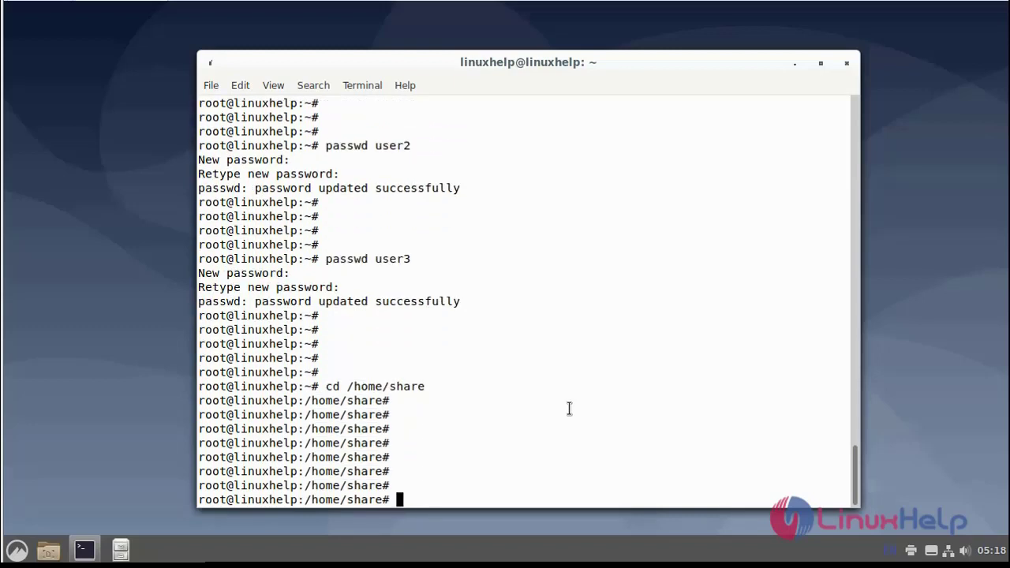
pyautogui.write('mkdi')
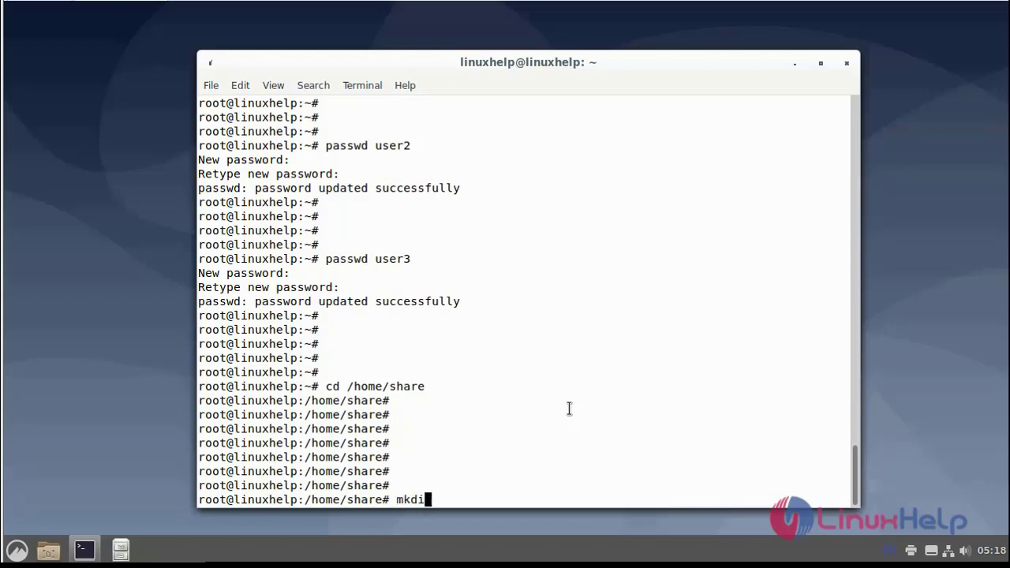
pyautogui.write('r s1 s2 s3')
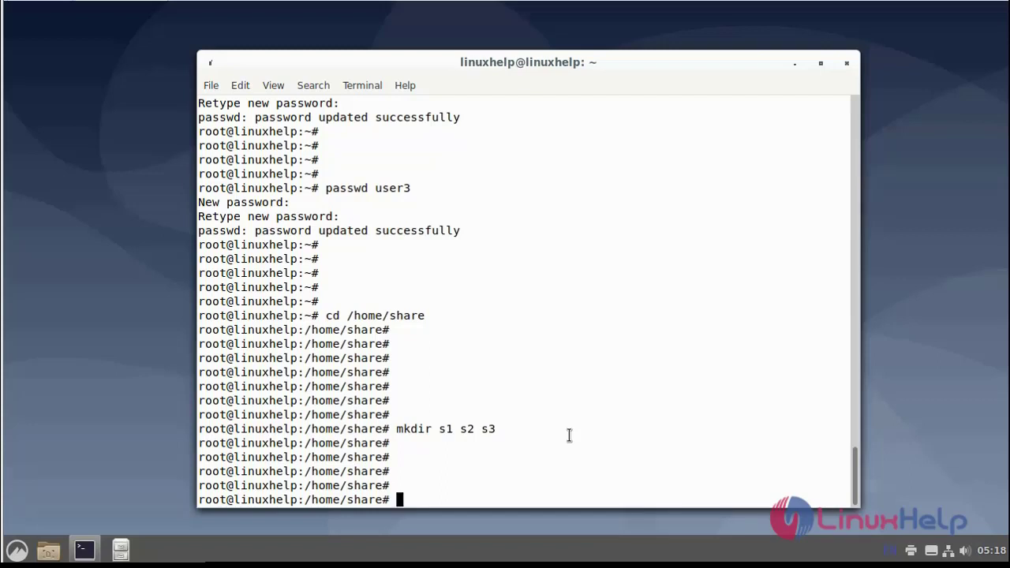
# Create empty files s1/f1, s2/f2 and s3/f3 with touch
pyautogui.write('touch')
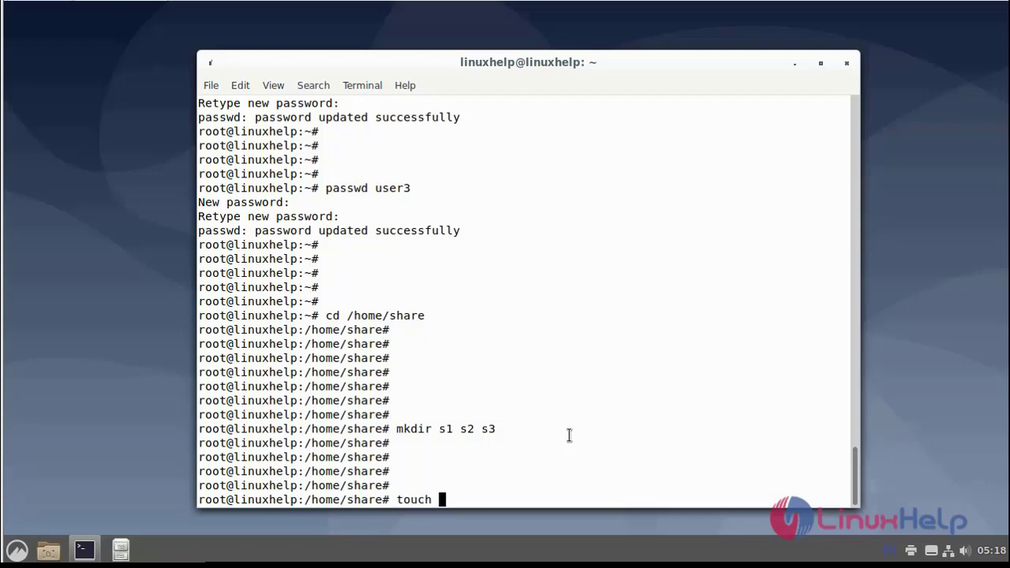
pyautogui.write('s1')
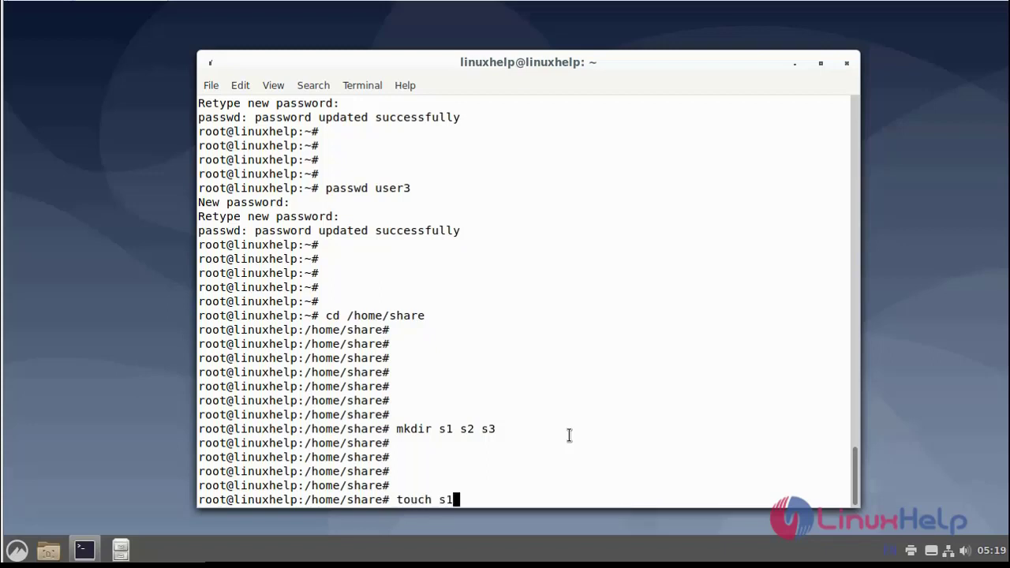
pyautogui.write('/')
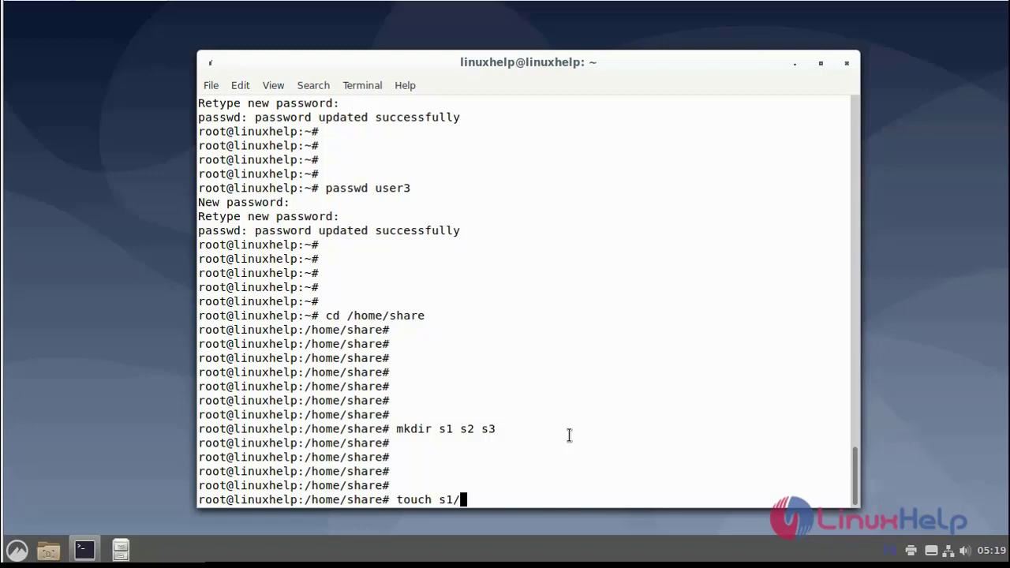
pyautogui.write('f1')
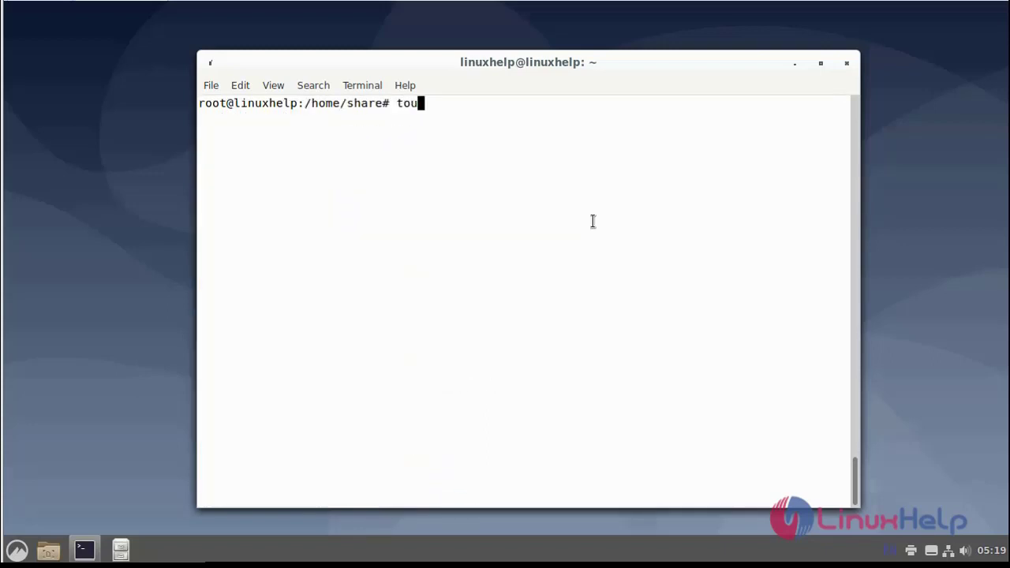
pyautogui.write('ch s2')
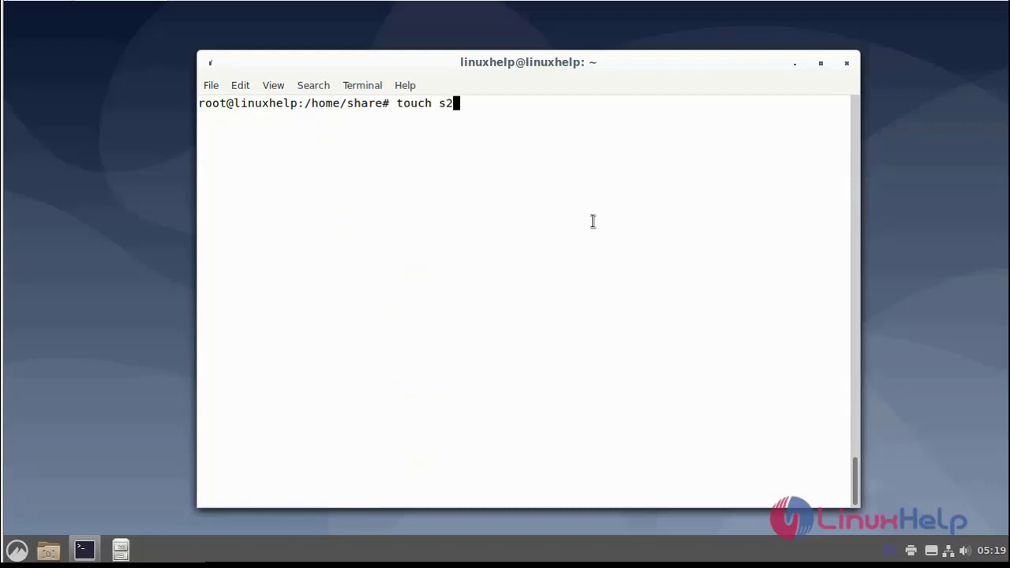
pyautogui.write('/f2')
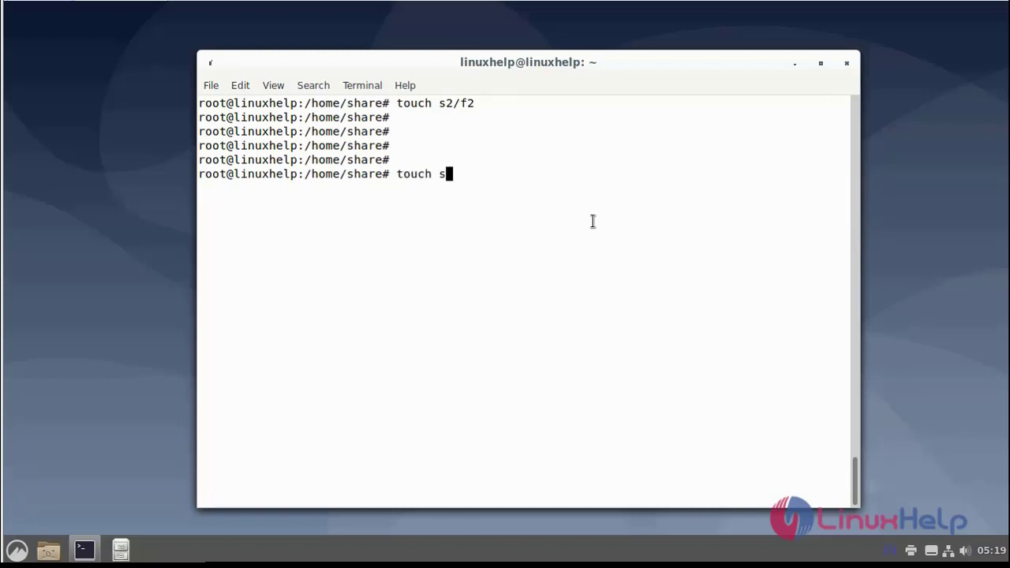
pyautogui.write('3/')
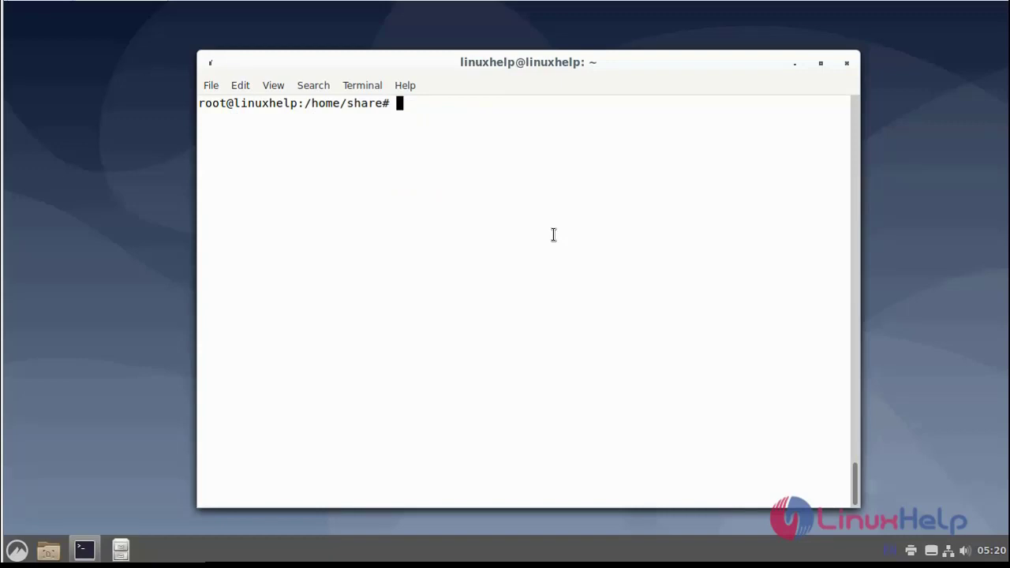
# Create groups g1 and g2 with groupadd
pyautogui.write('groupadd g1')
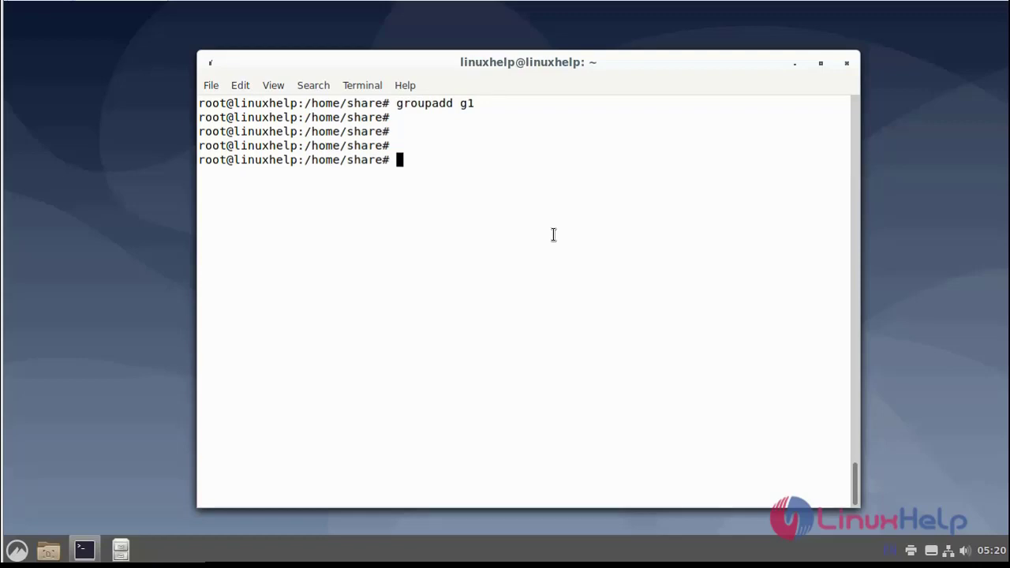
pyautogui.write('group')
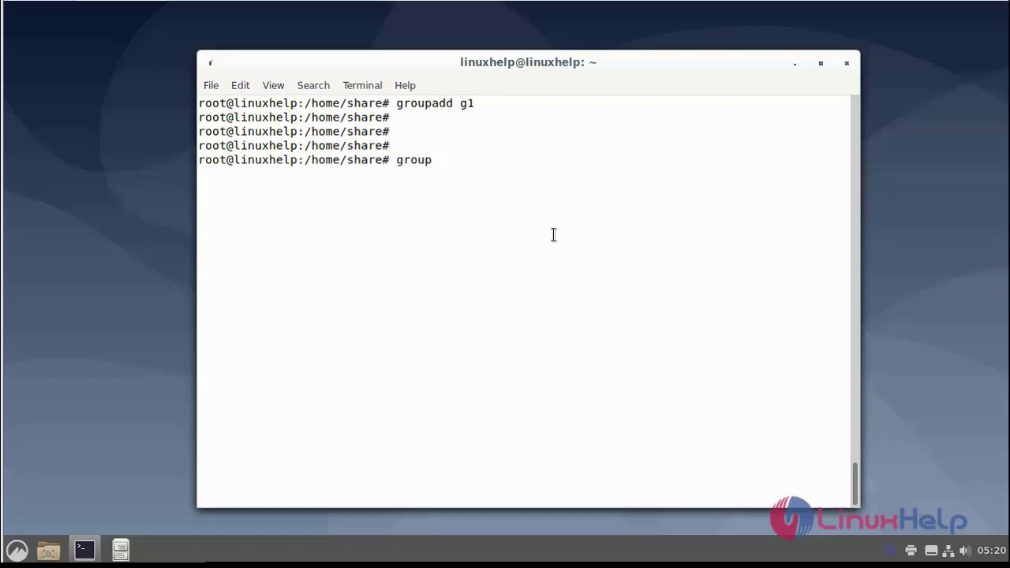
pyautogui.write('add')
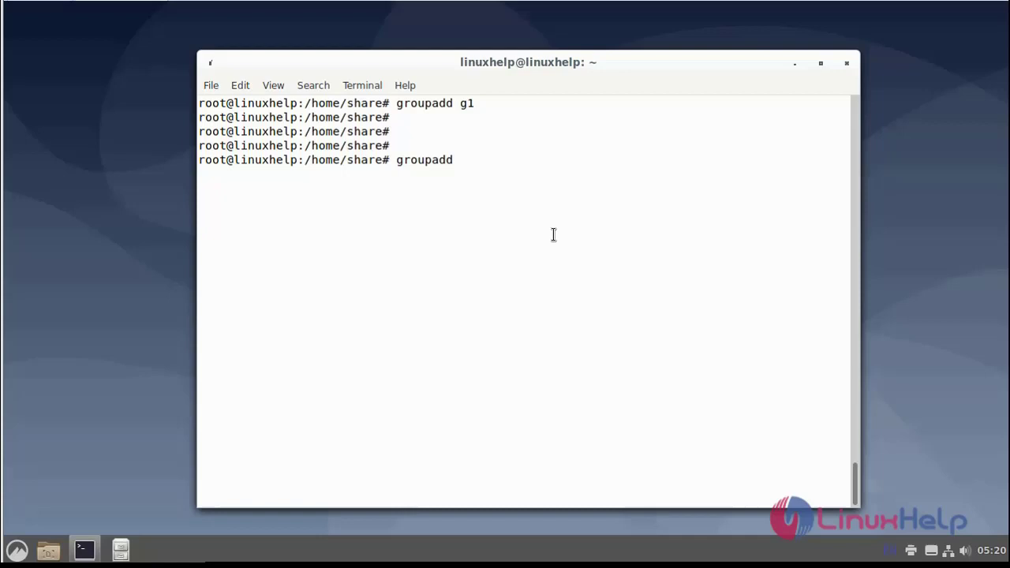
pyautogui.write('g2')
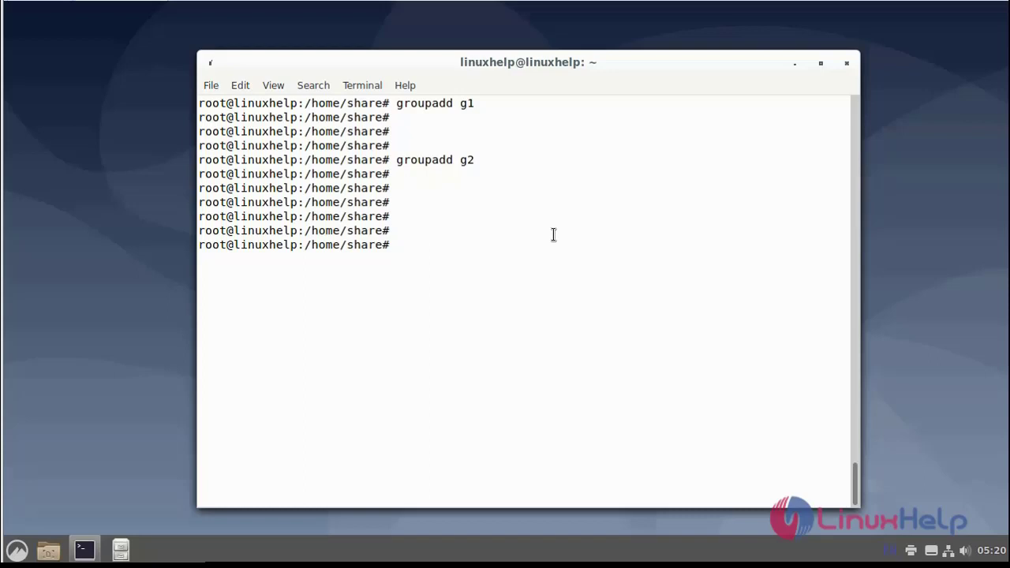
pyautogui.write('usermod')
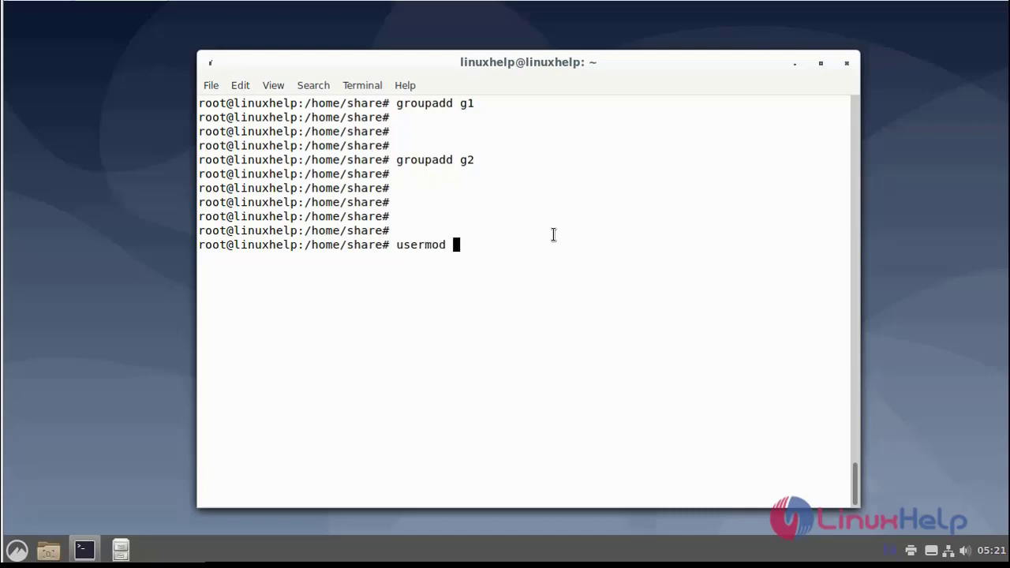
# Add user1 and user3 to group g1 with usermod -a -G
pyautogui.write('-a -')
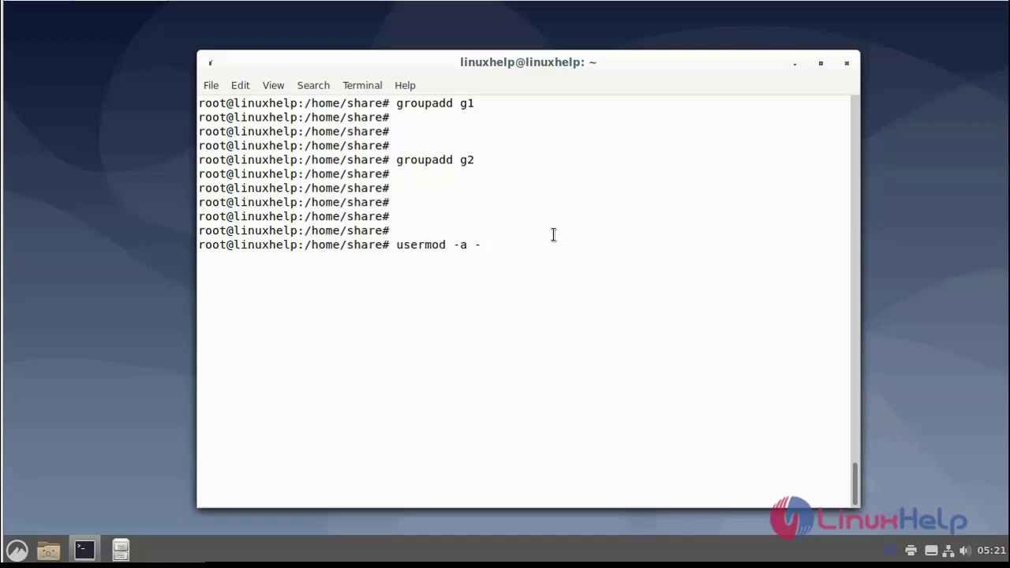
pyautogui.write('Gg')
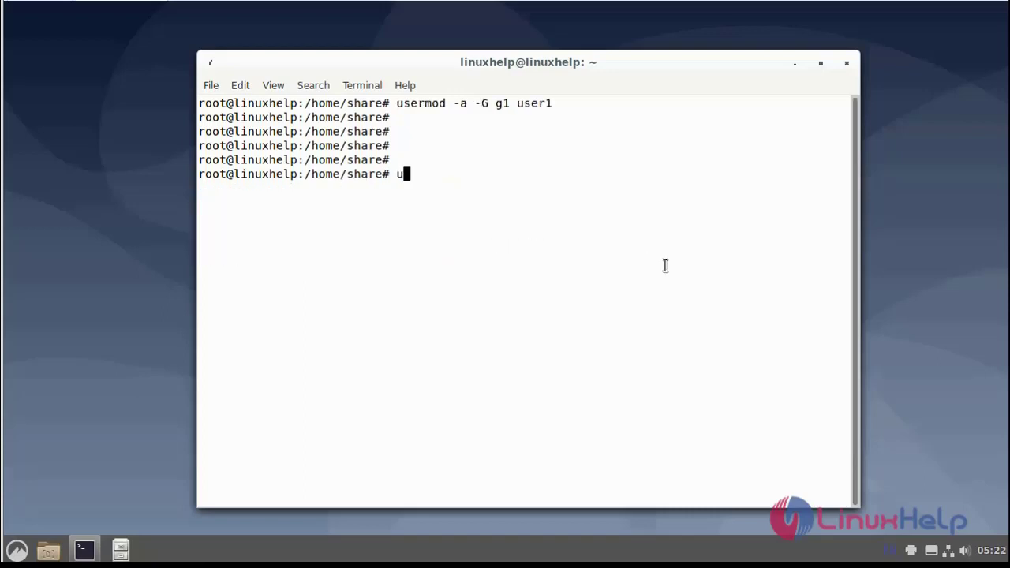
pyautogui.write('sermod -a')
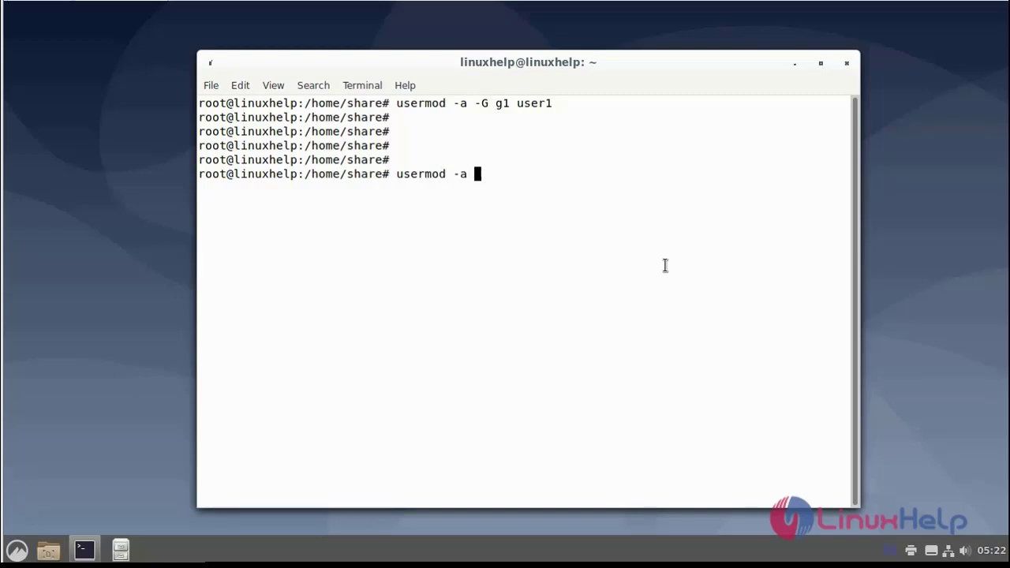
pyautogui.write('-G')
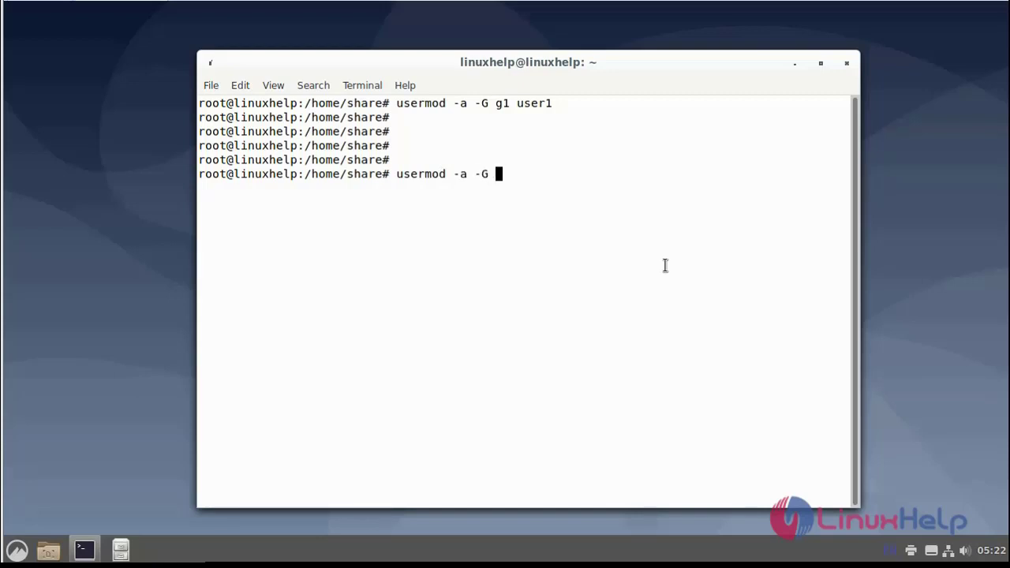
pyautogui.write('g1 user3')
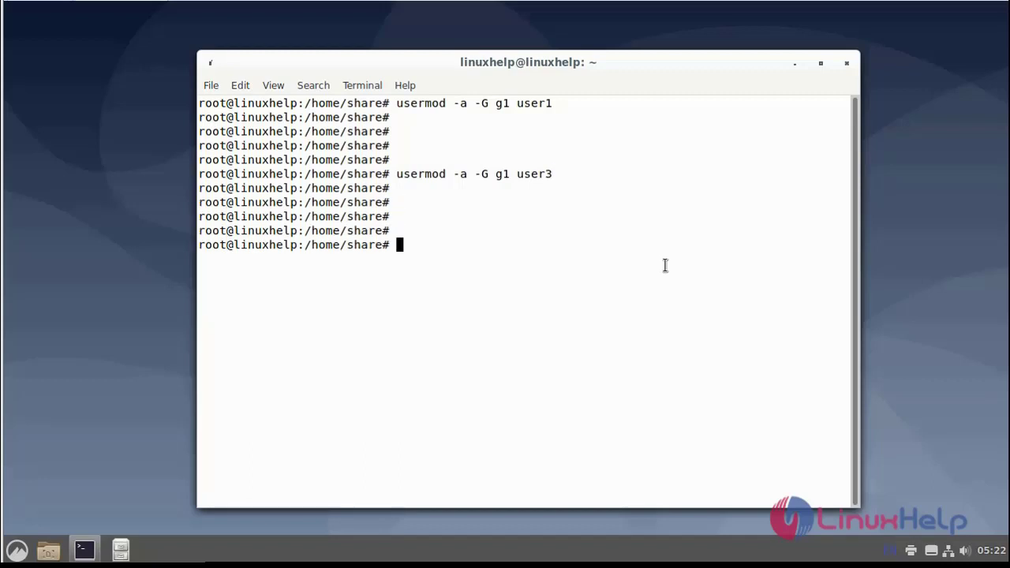
pyautogui.write('usermod -a -G g1 user3')
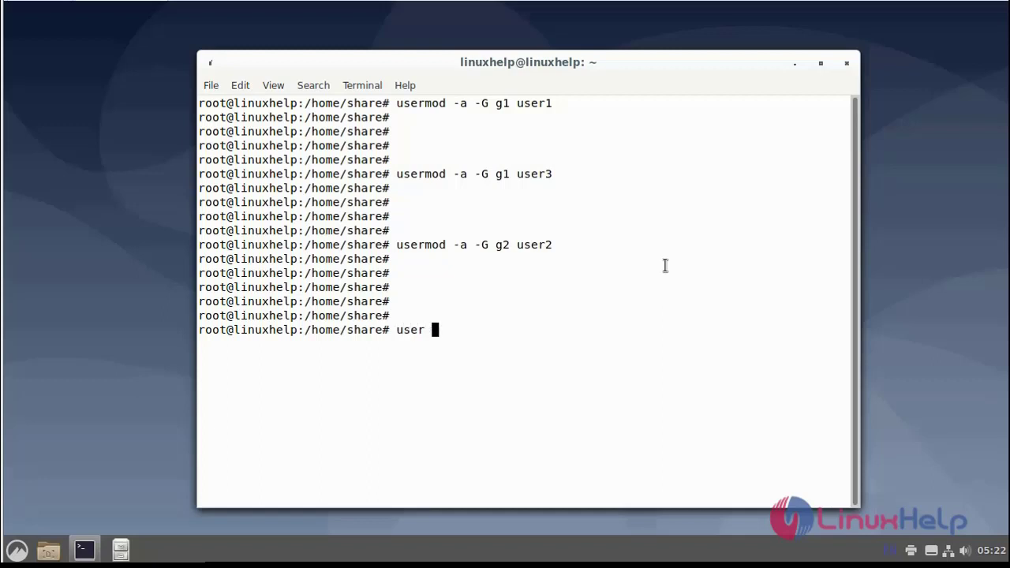
# Add user2 to group g2 with usermod -a -G
pyautogui.write('mod')
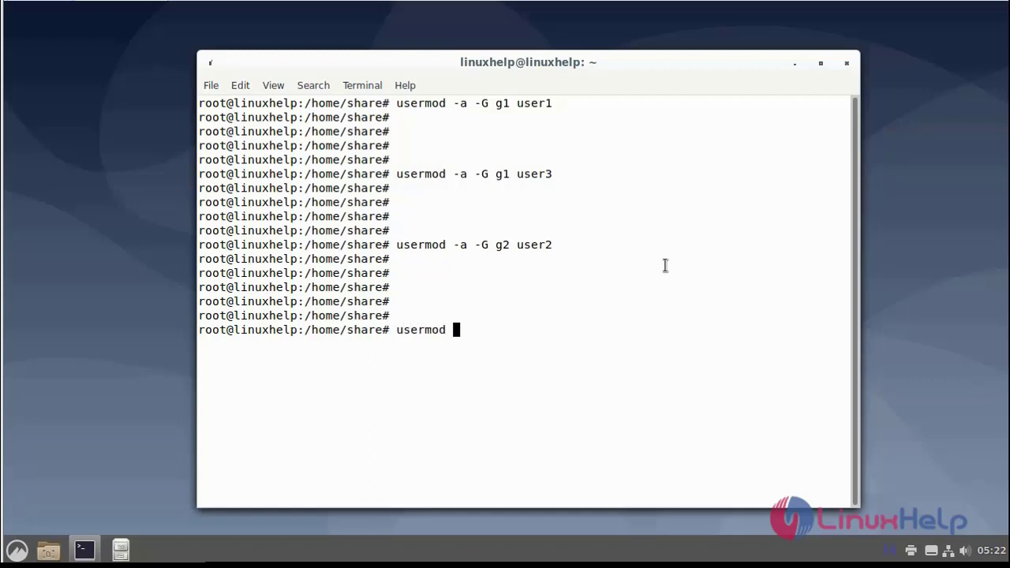
pyautogui.write('-a')
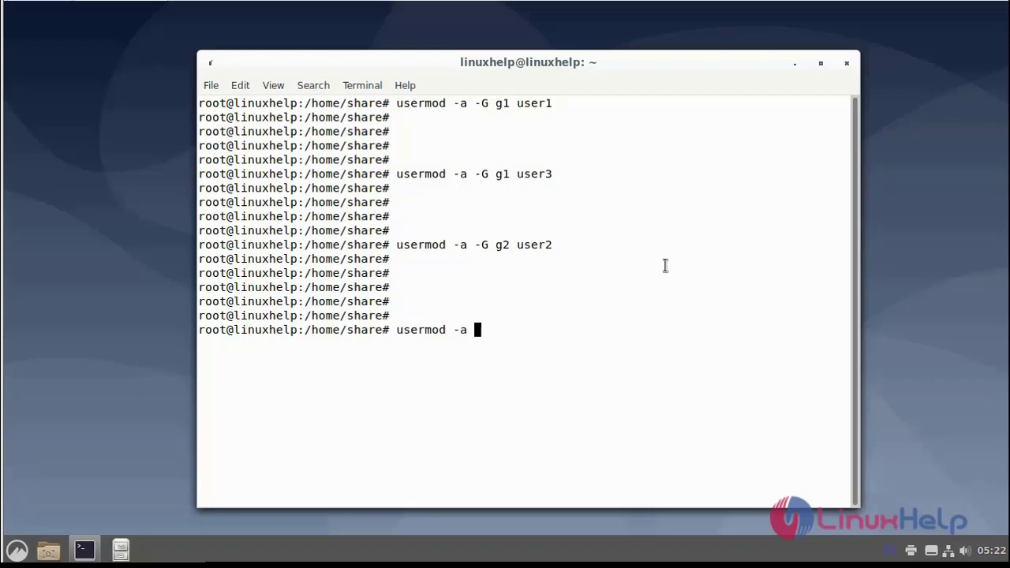
pyautogui.write('_g')
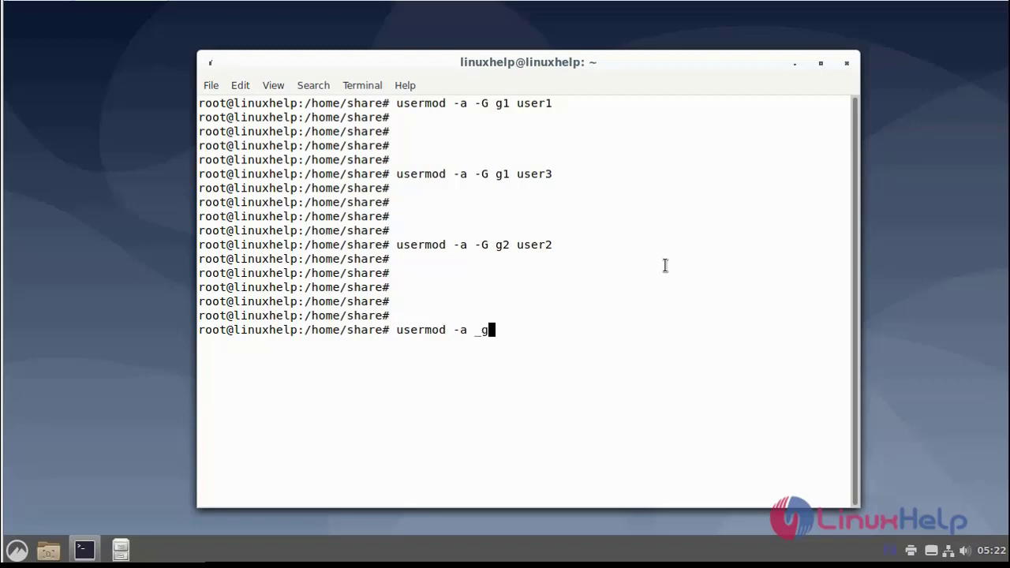
pyautogui.press('BackSpace')
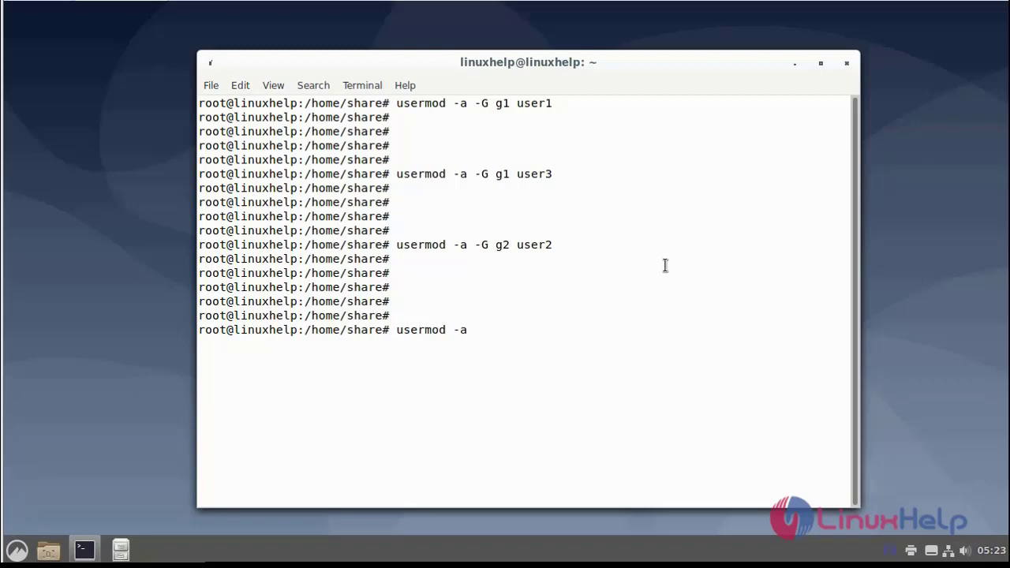
pyautogui.write('-G')
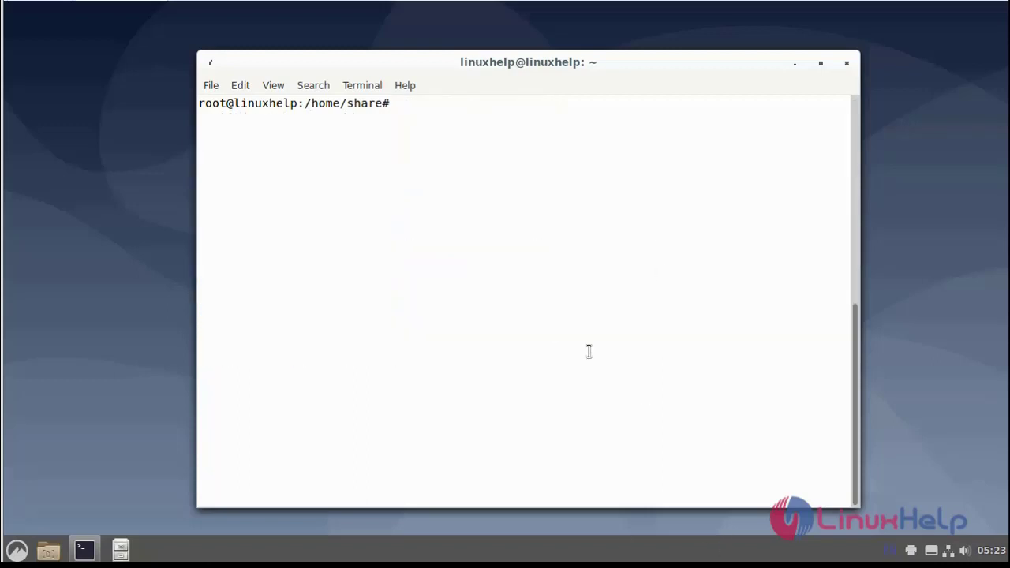
# Recursively set ownership of s1 to user2:g1
pyautogui.write('chown -R user2:g1 s1/')
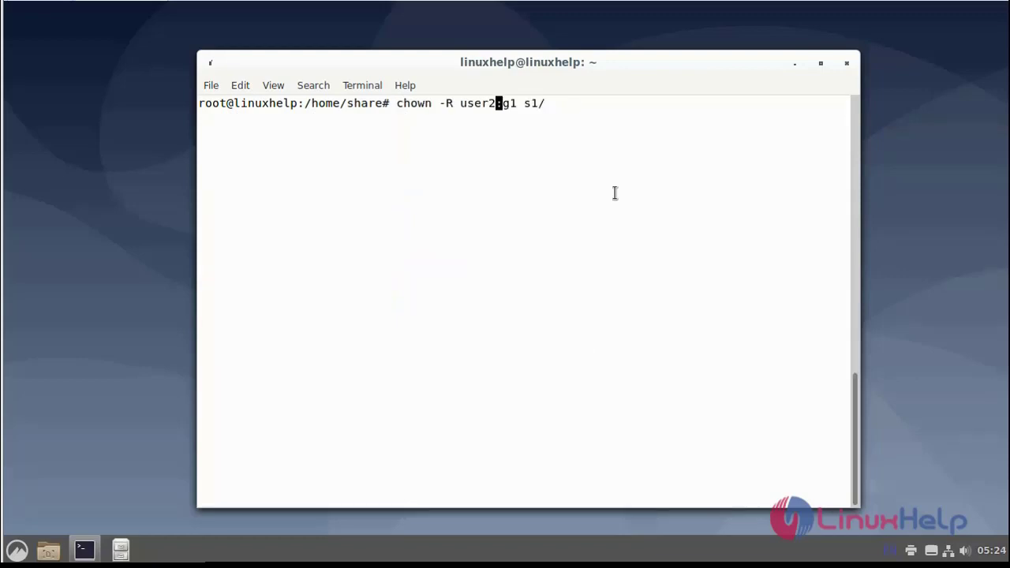
pyautogui.press('Return')
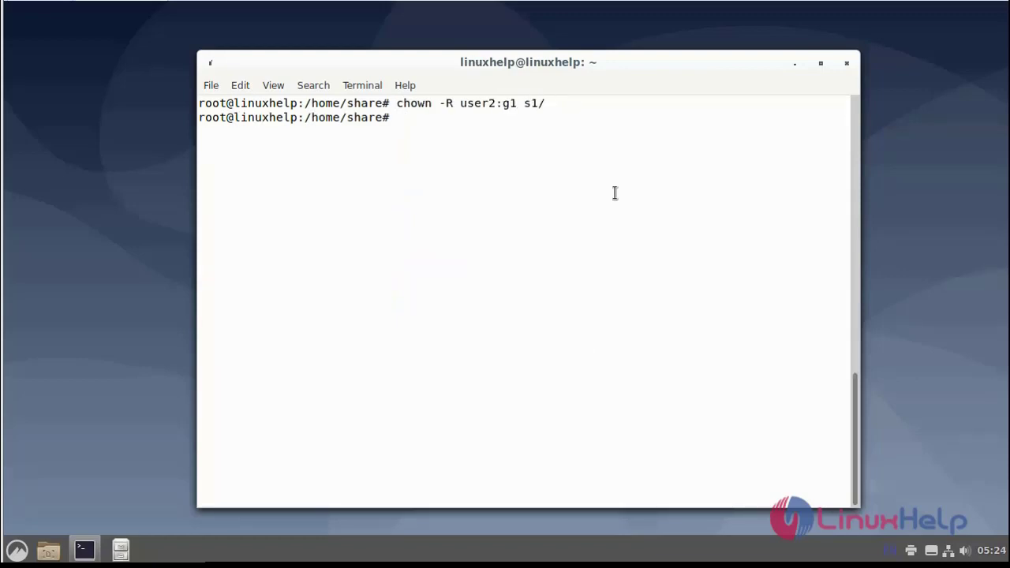
pyautogui.press('Return')
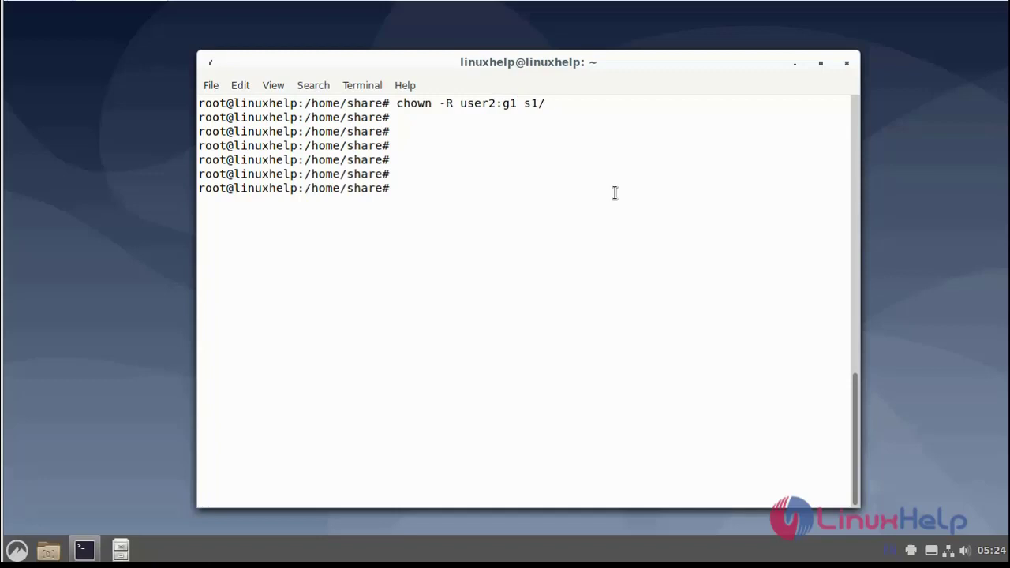
# Recursively set ownership of s2 to user1:g2 and s3 to user1:user3
pyautogui.write('chown')
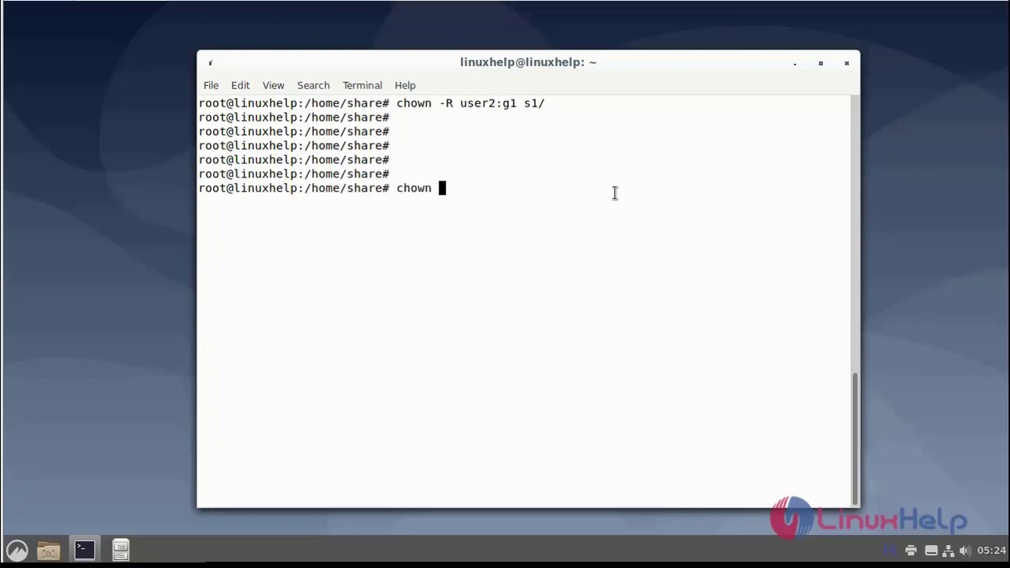
pyautogui.write('-')
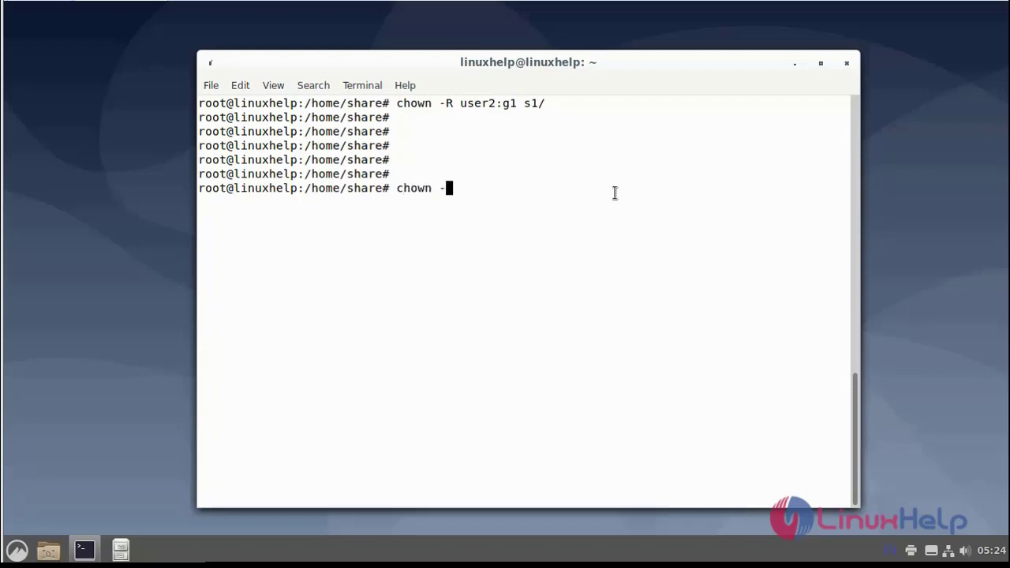
pyautogui.write('R')
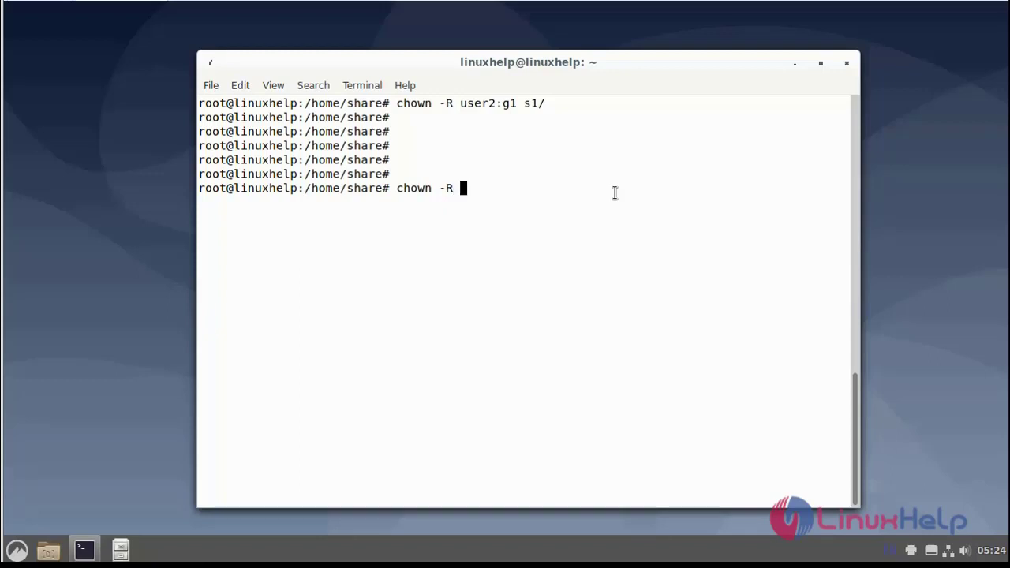
pyautogui.write('user1')
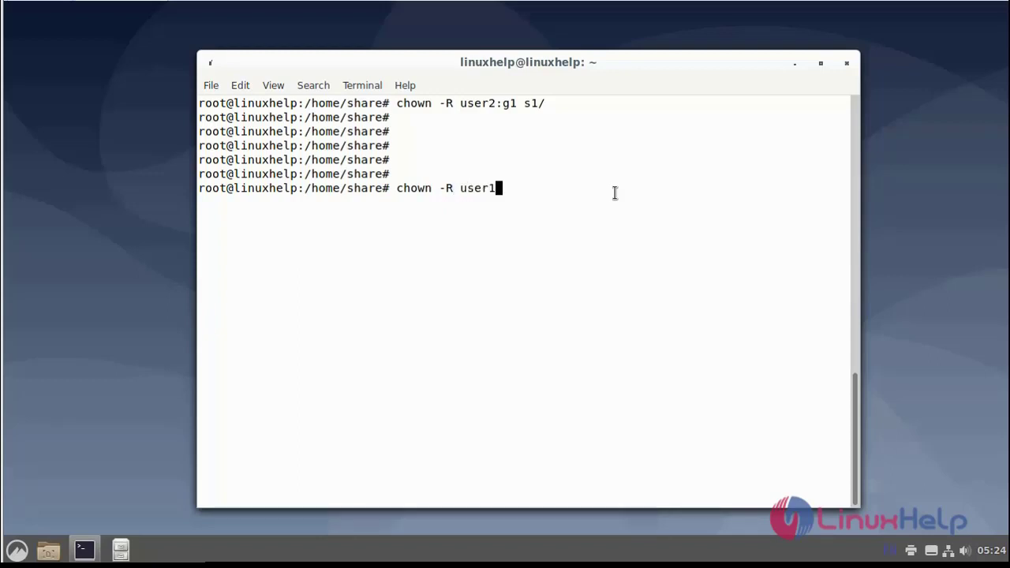
pyautogui.write(':g2 s2/')
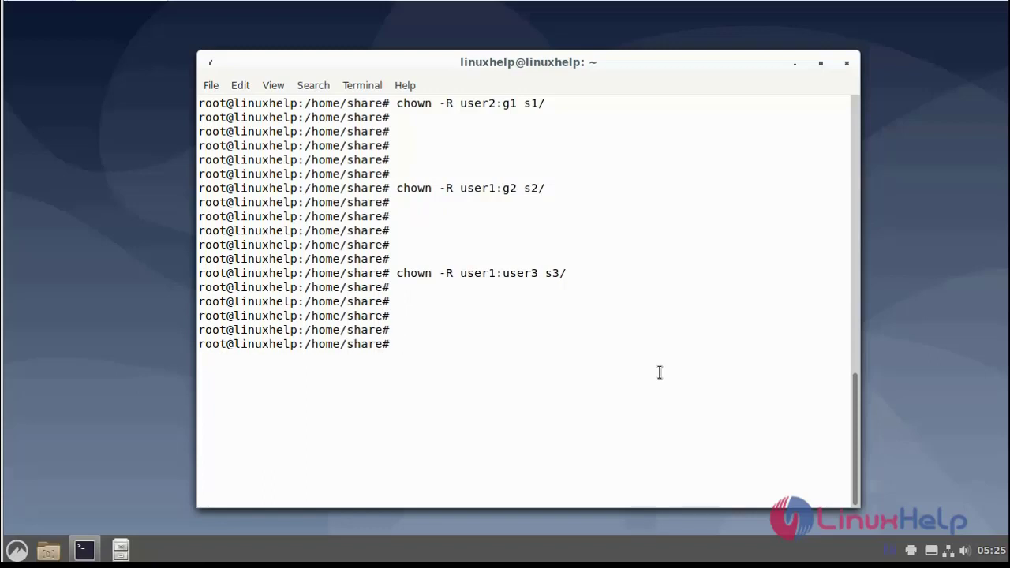
# Recursively set permissions 470 on share folders s1, s2 and s3 in /home/share
pyautogui.write('chmod')
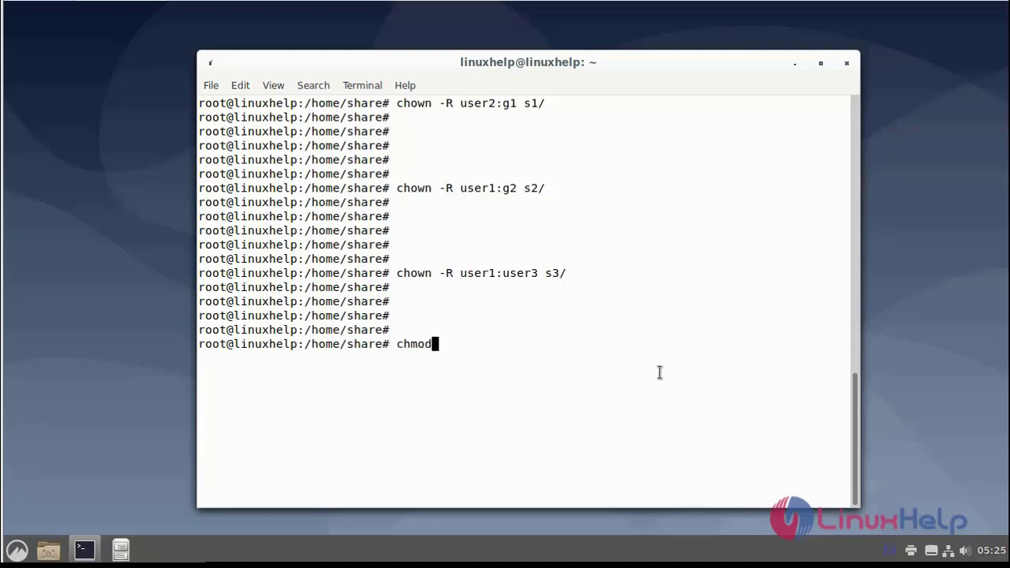
pyautogui.write('-R')
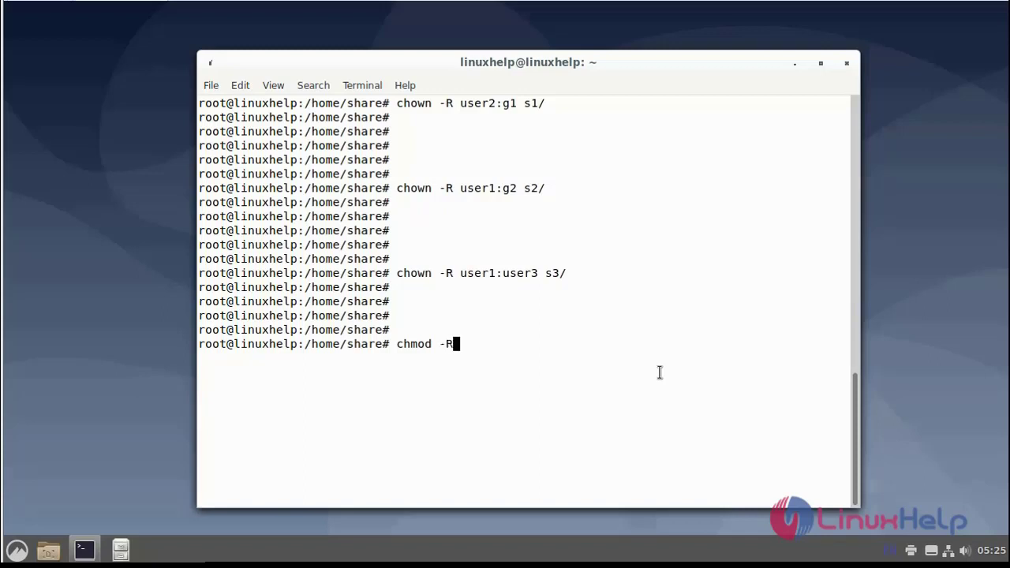
pyautogui.write('470')
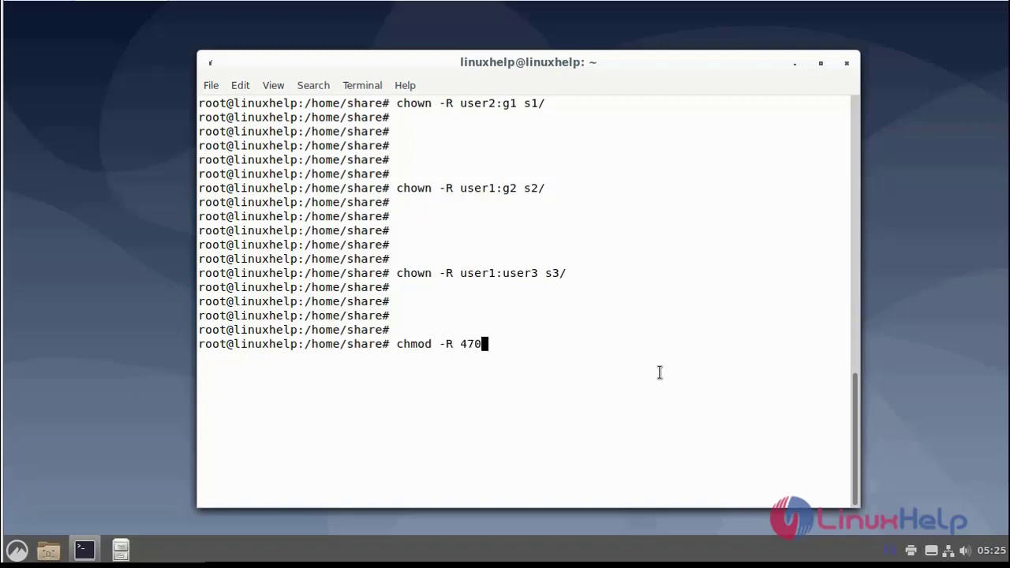
pyautogui.write('s1/')
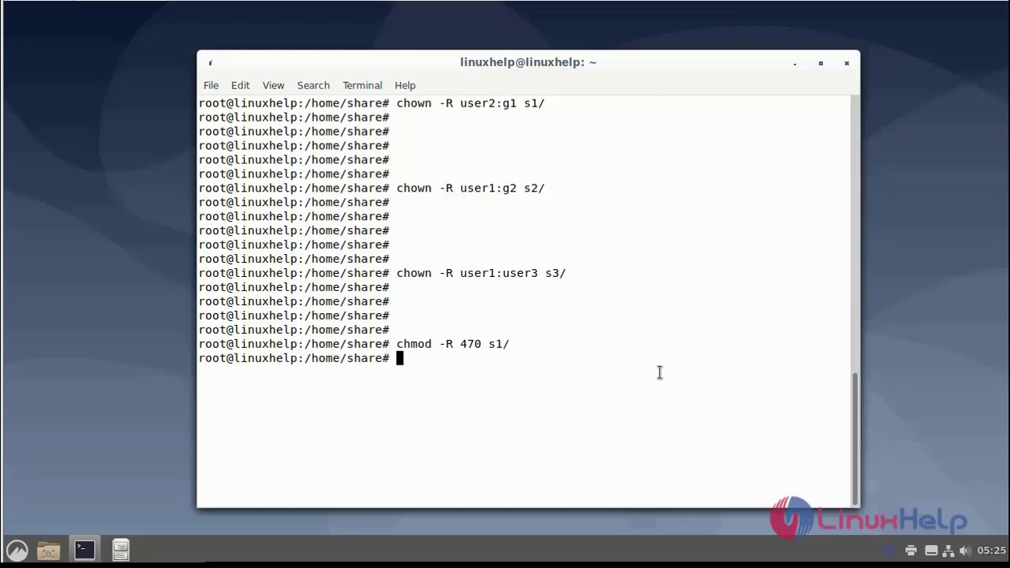
pyautogui.write('chmod -R')
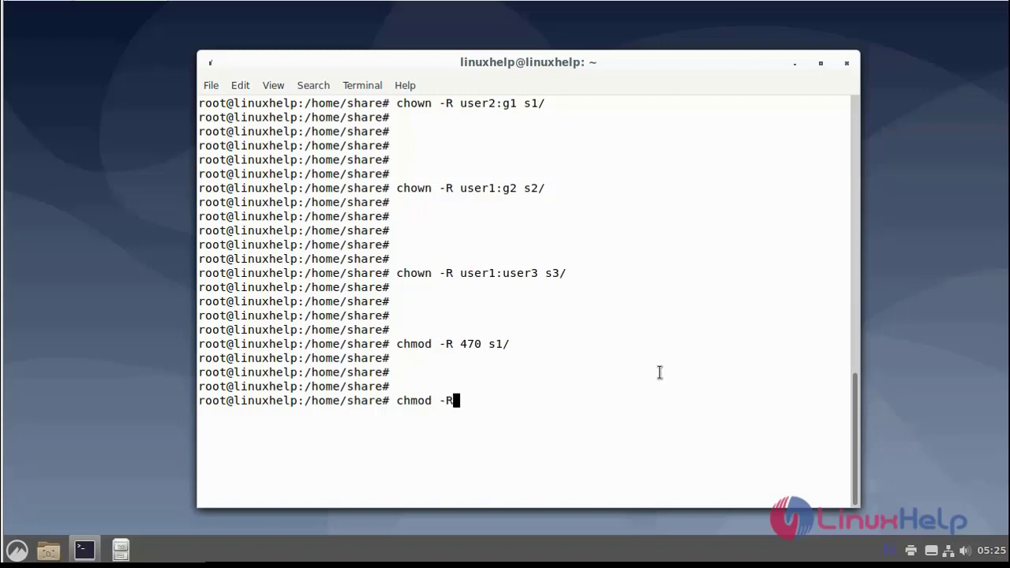
pyautogui.write('700')
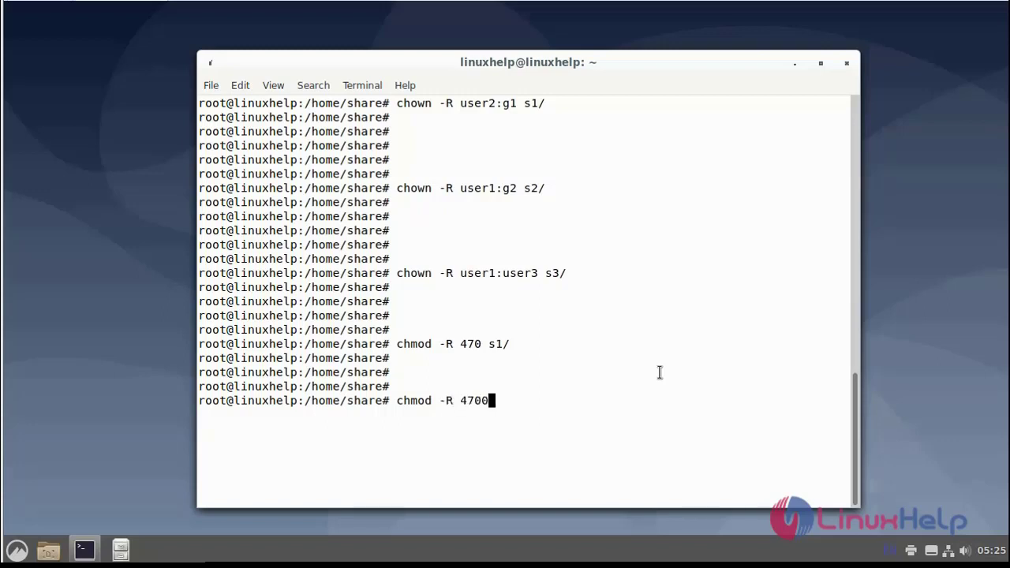
pyautogui.write('s')
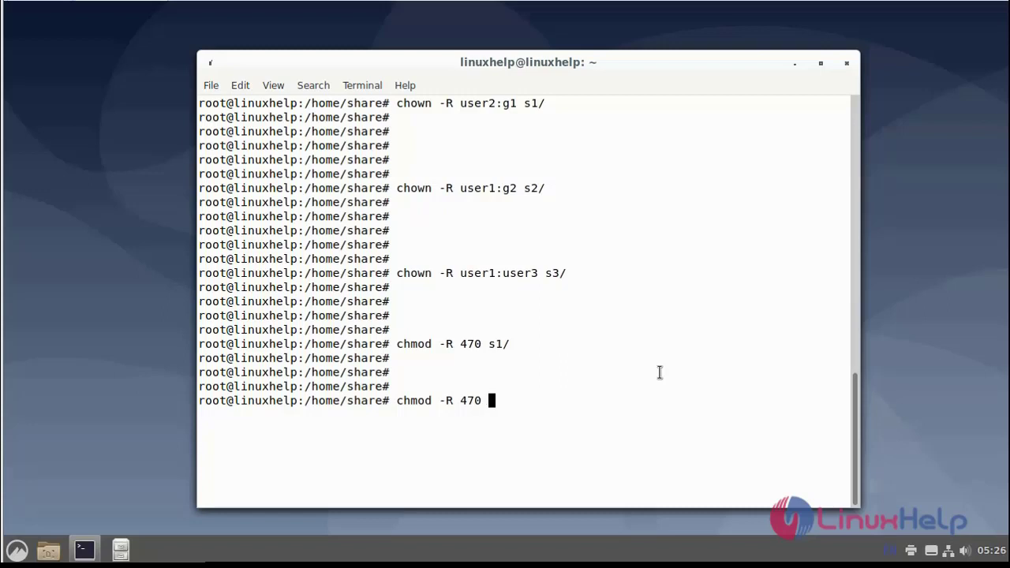
pyautogui.write('s2/')
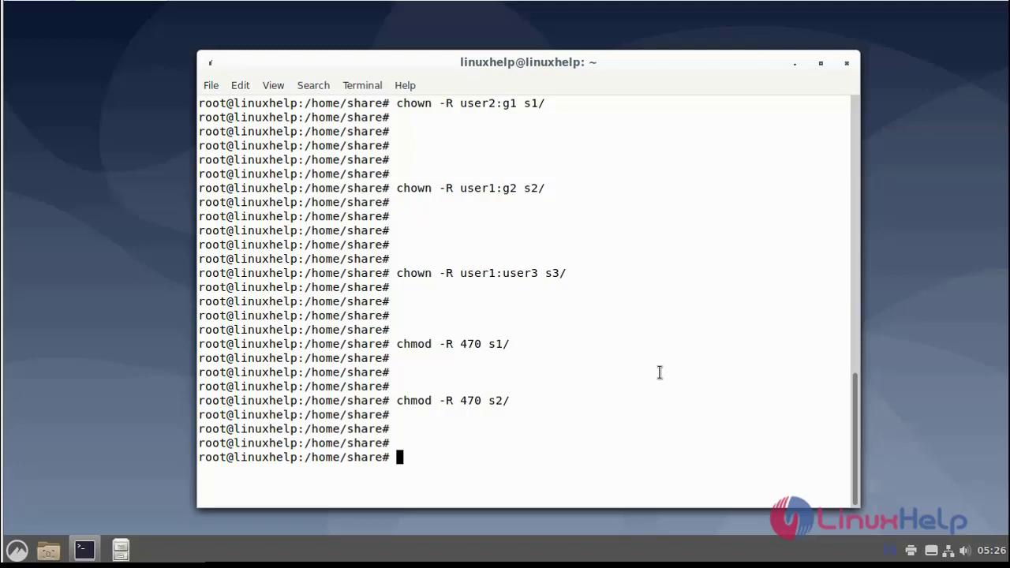
pyautogui.write('chmod')
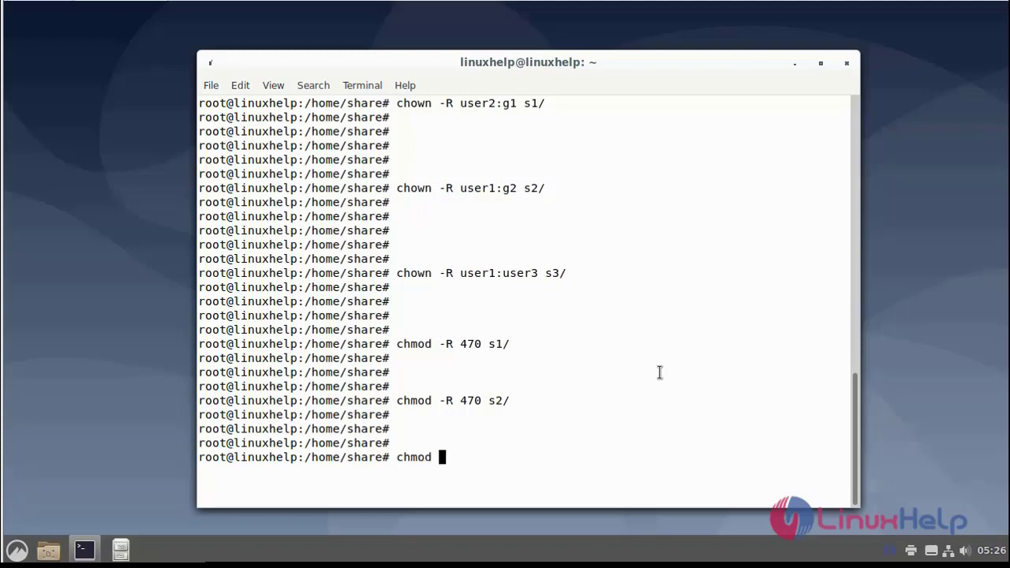
pyautogui.write('-R 470')
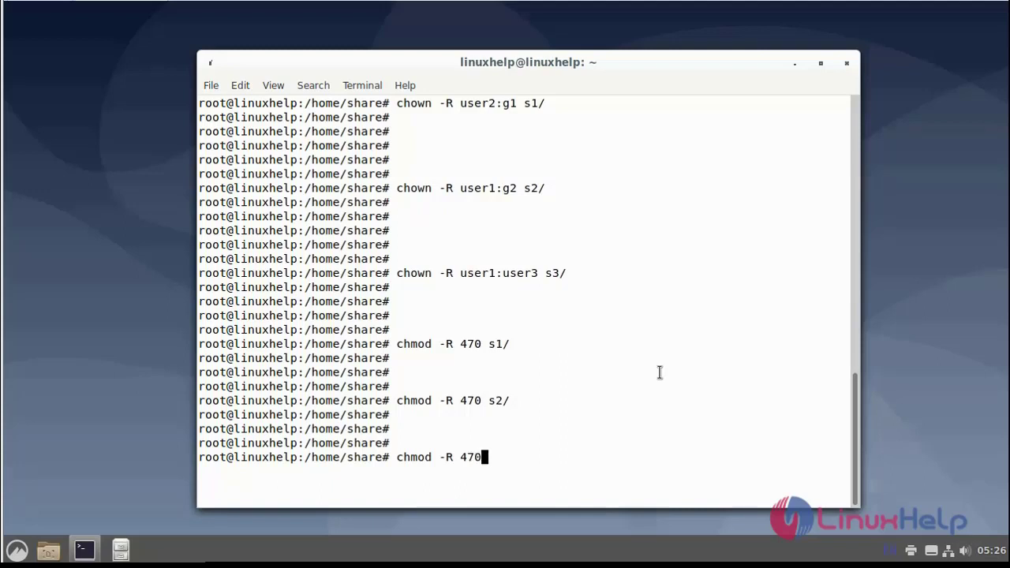
pyautogui.write('s')
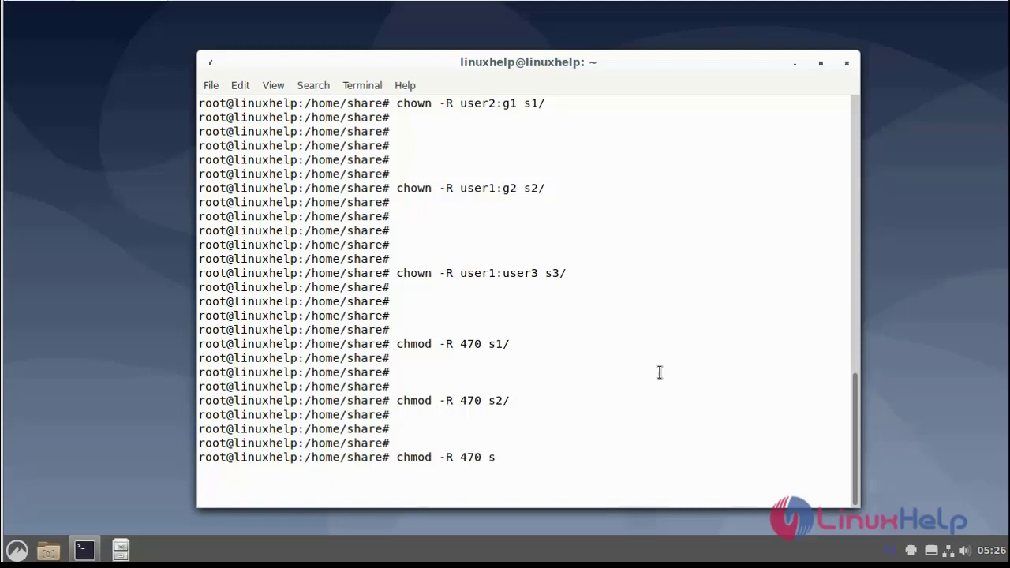
pyautogui.write('3/')
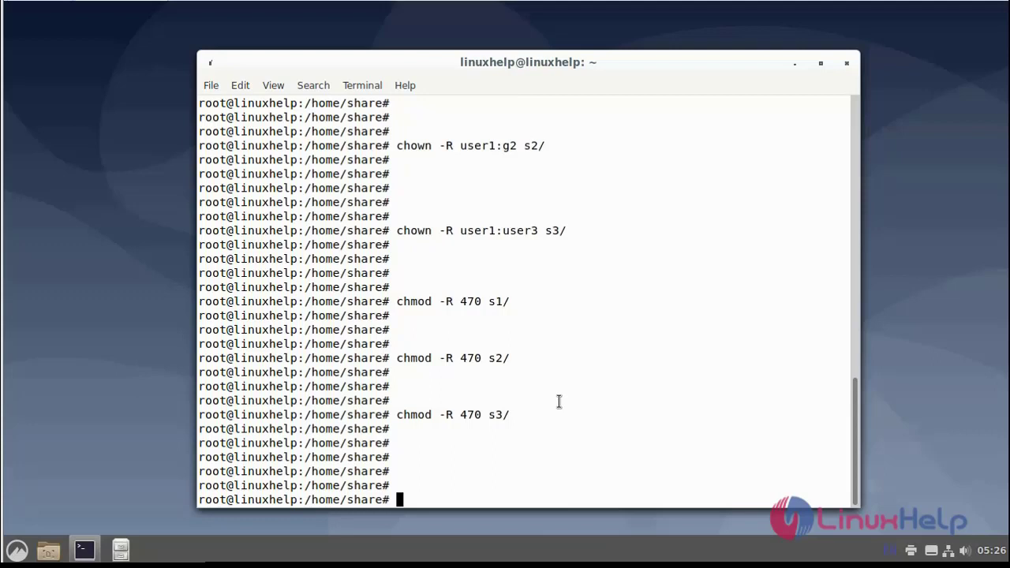
# Restart vsftpd with systemctl restart vsftpd
pyautogui.write('syste')
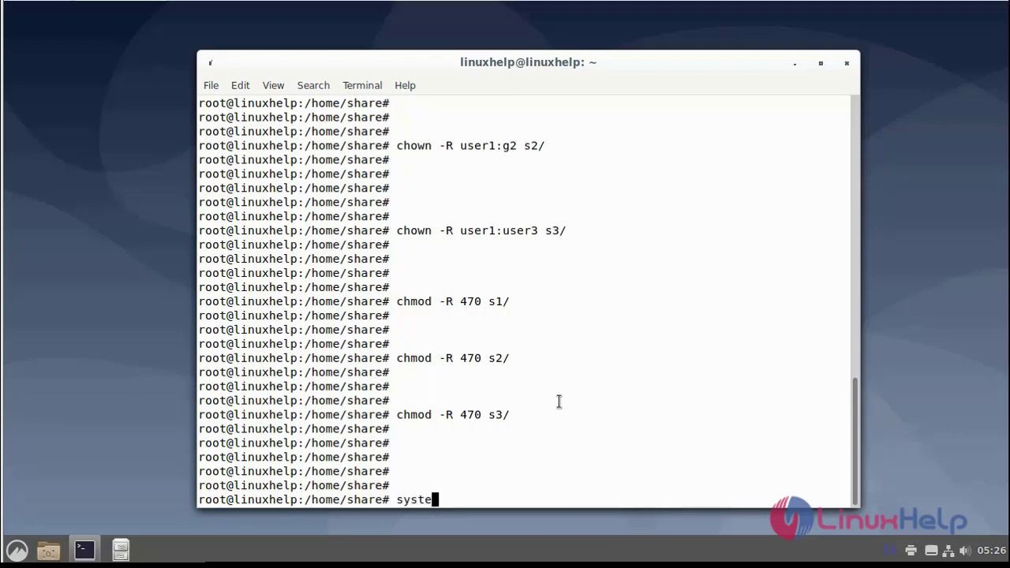
pyautogui.write('mctl restart vs')
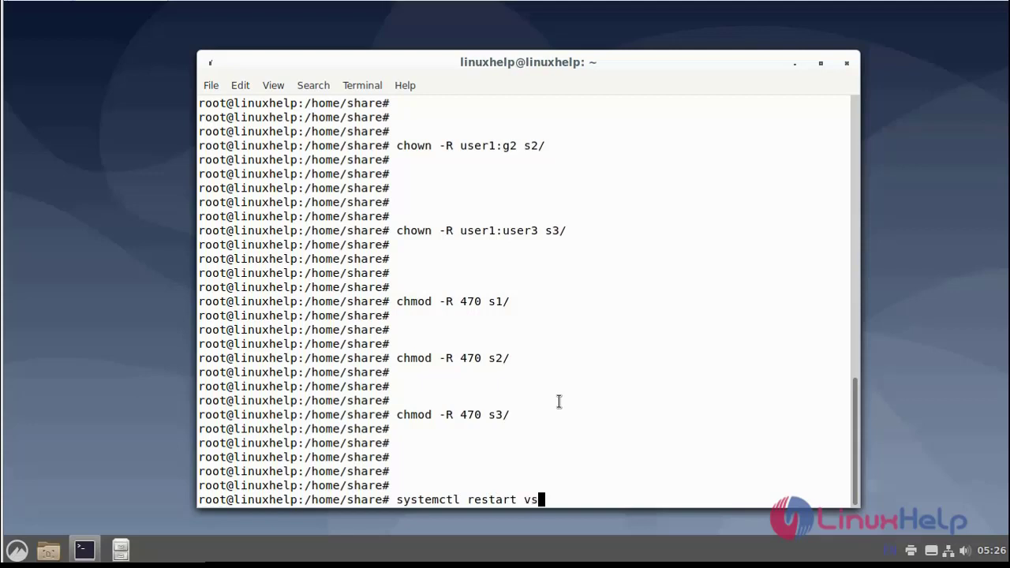
pyautogui.write('ftpd')
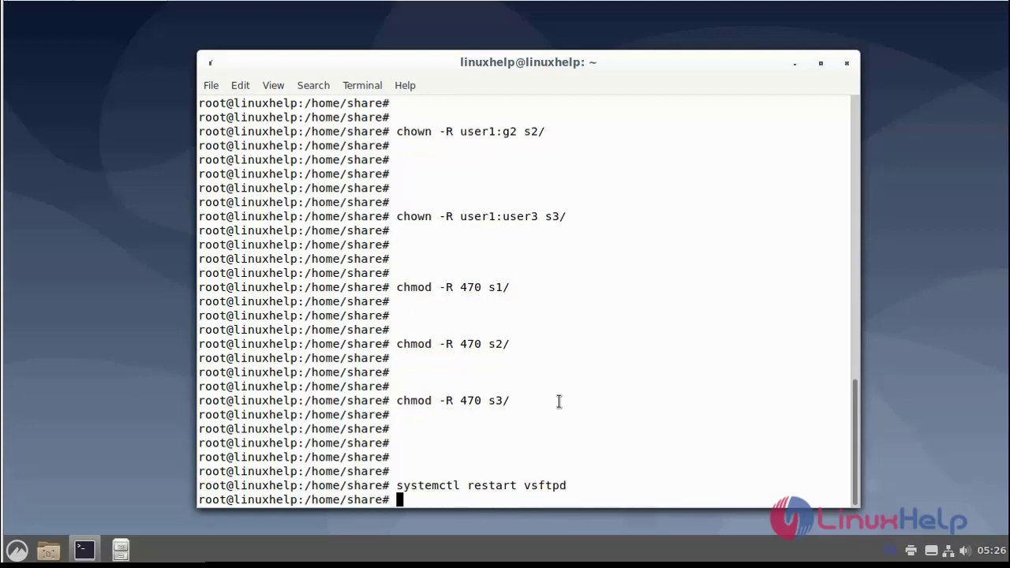
pyautogui.press('Return')
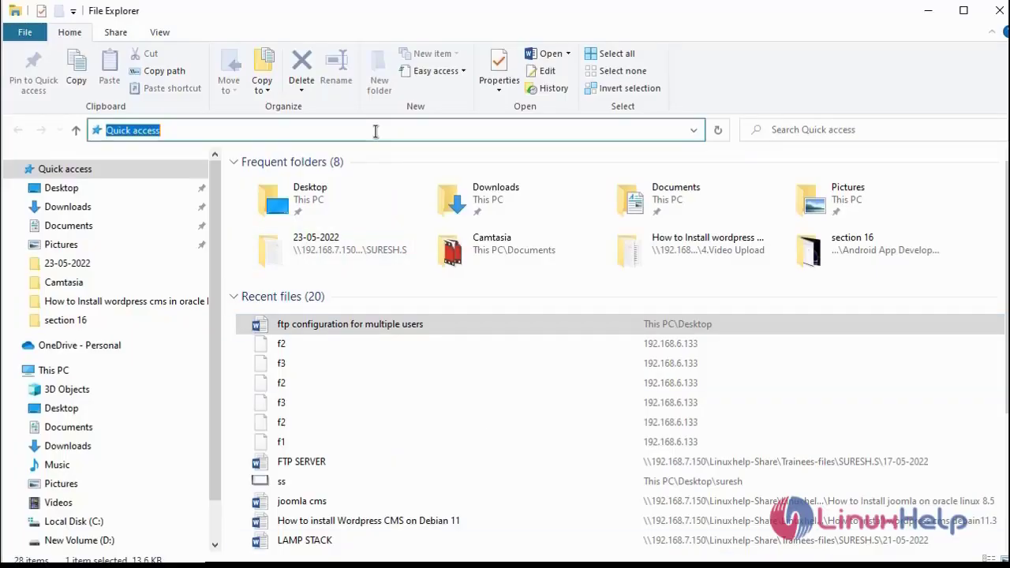
# Open ftp://192.168.6.133 in File Explorer and log on as user1
pyautogui.write('ftp')
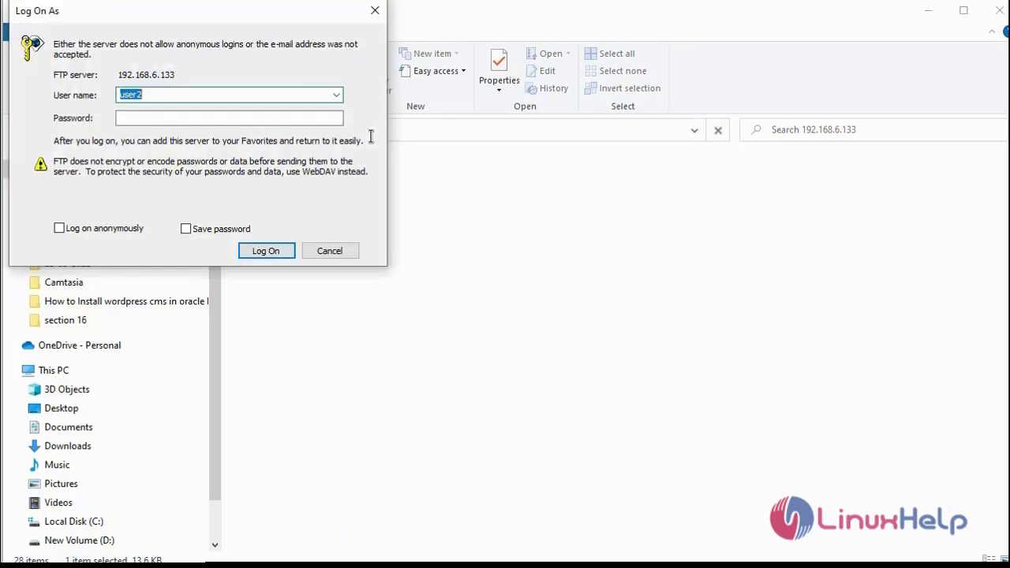
pyautogui.click(228, 95)
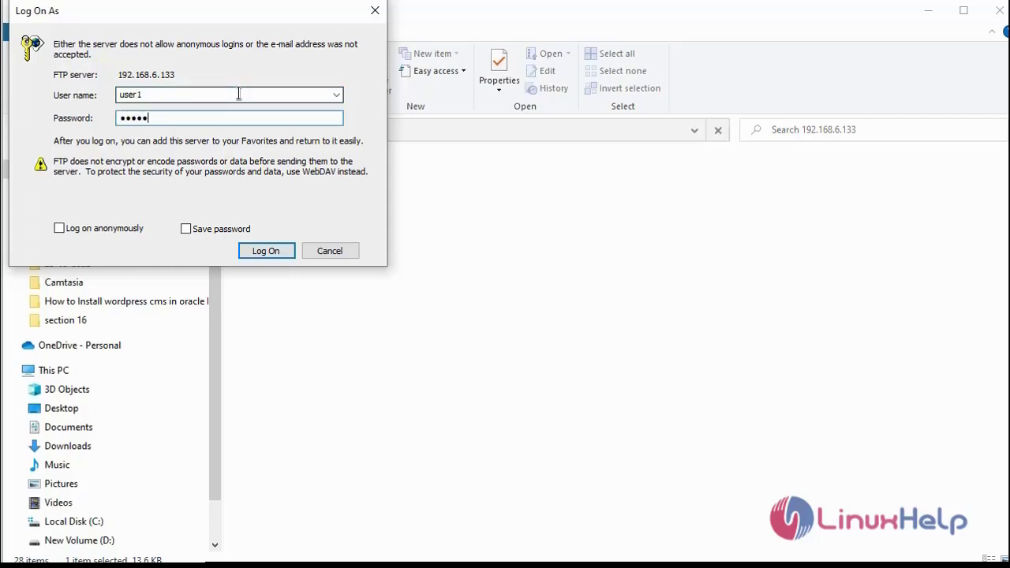
pyautogui.click(266, 250)
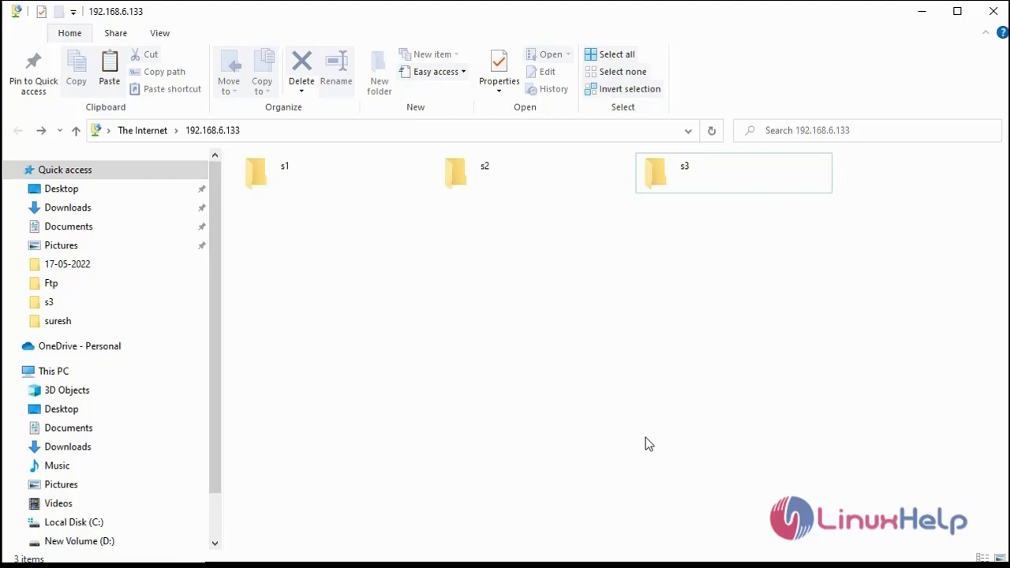
pyautogui.moveTo(305, 203)
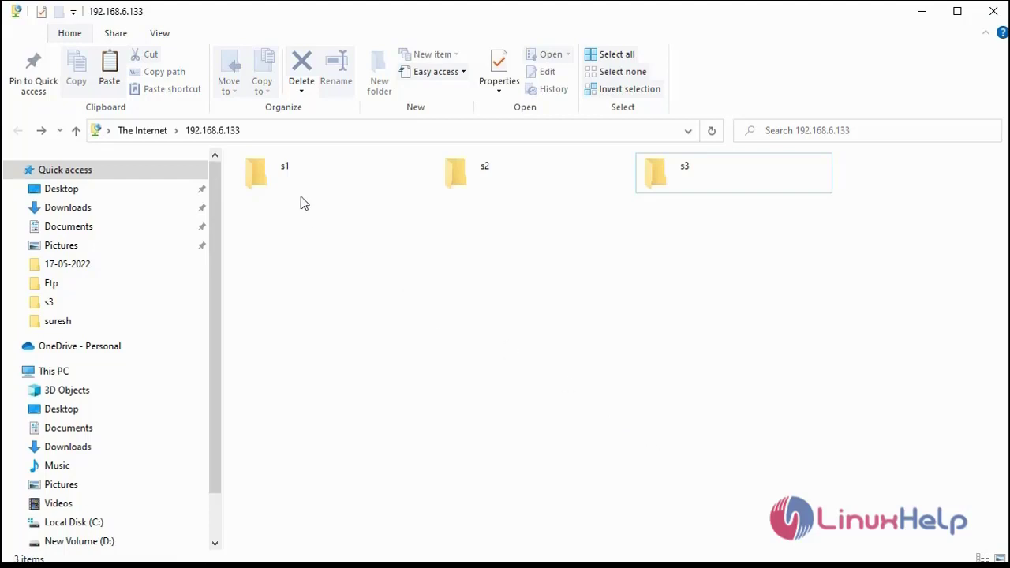
pyautogui.moveTo(485, 174)
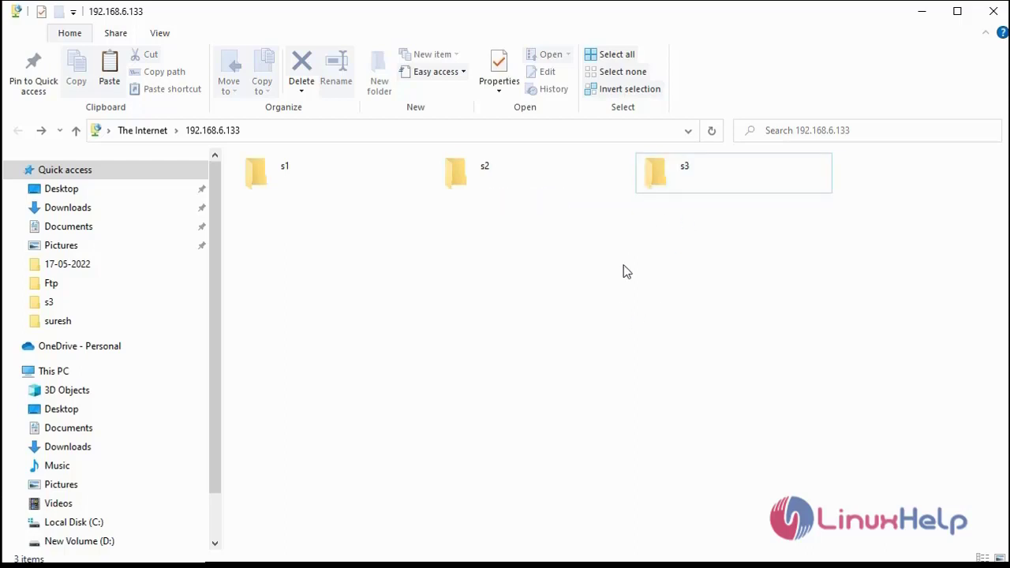
pyautogui.moveTo(674, 189)
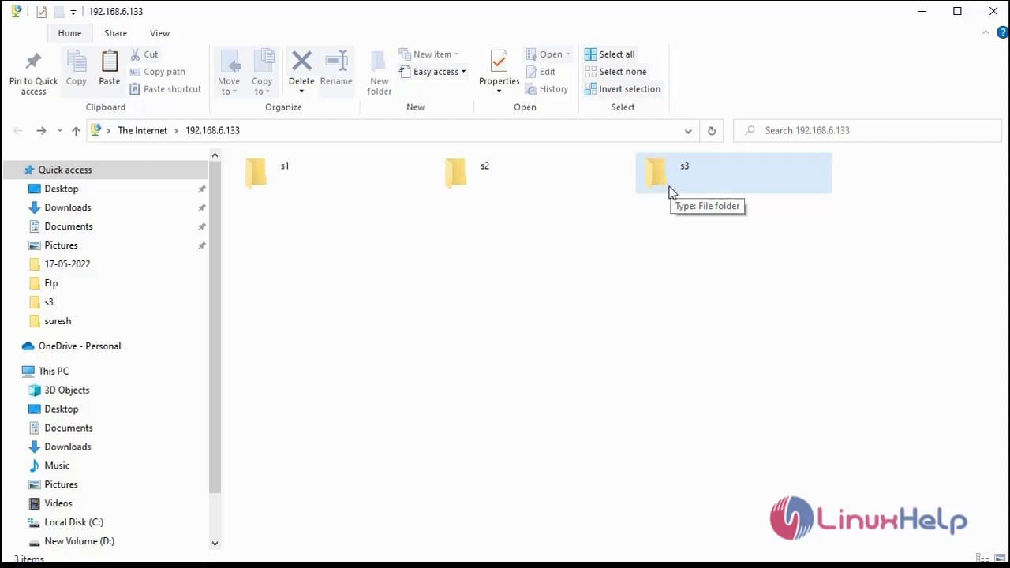
# Attempt renaming s3 to 'file' and dismiss the 550 Permission denied error
pyautogui.click(335, 71)
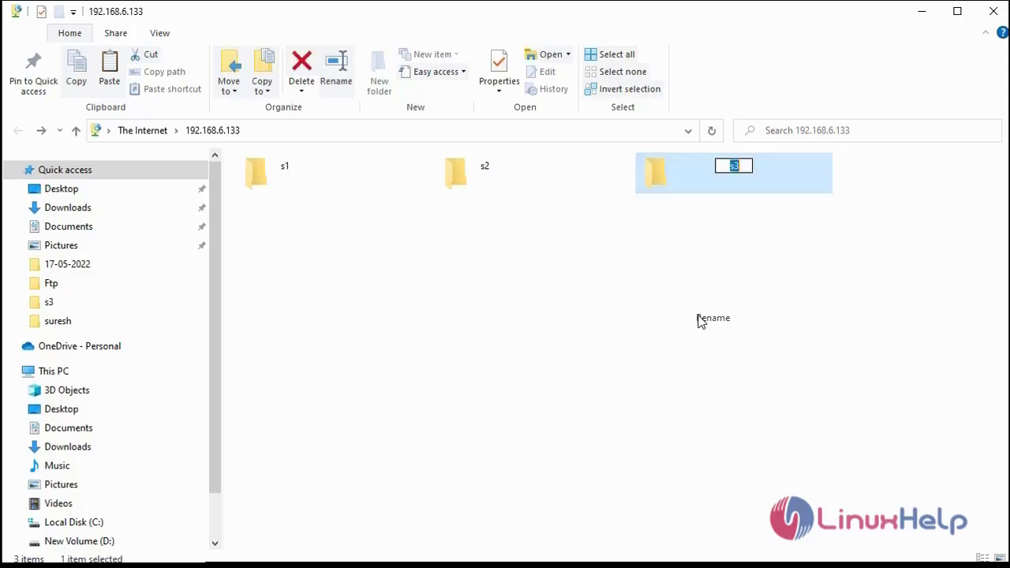
pyautogui.moveTo(606, 253)
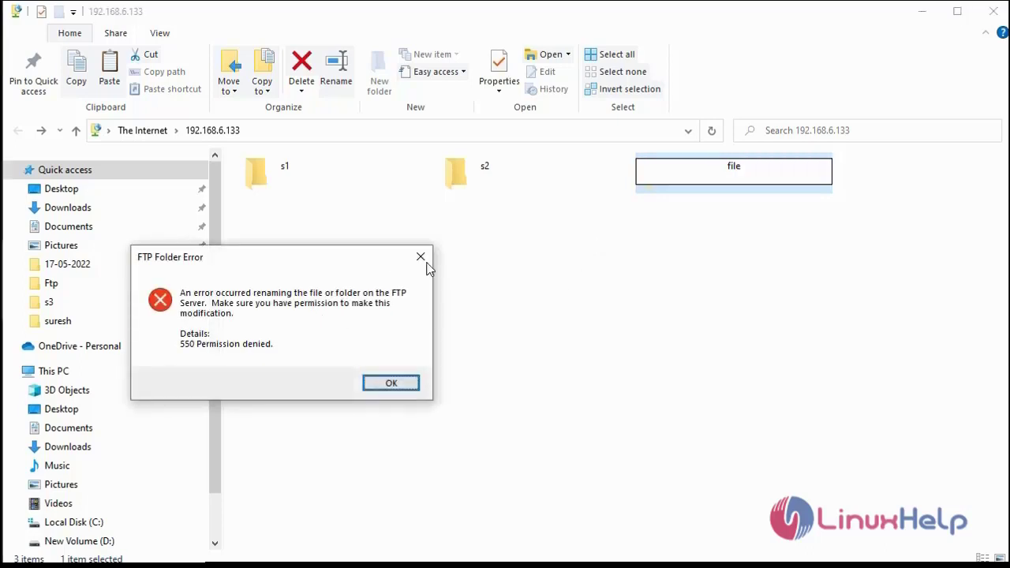
pyautogui.click(390, 383)
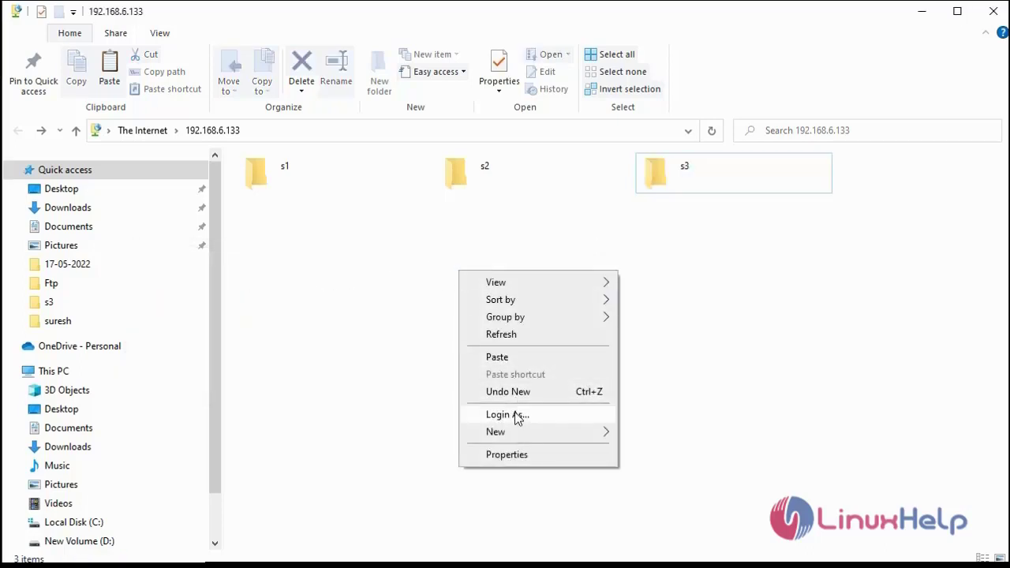
# Switch the FTP login to user2 through Login As
pyautogui.click(507, 415)
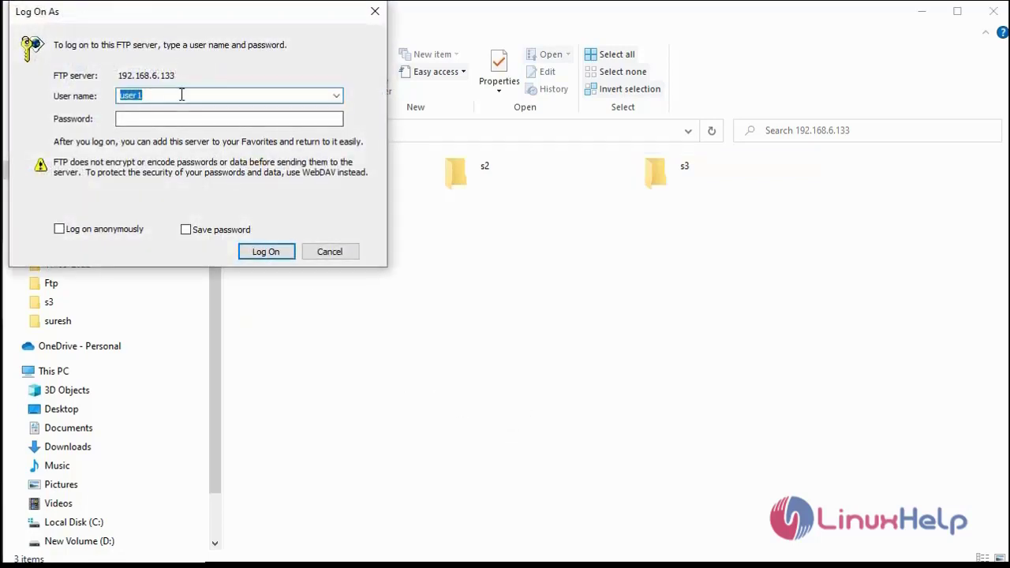
pyautogui.write('user2')
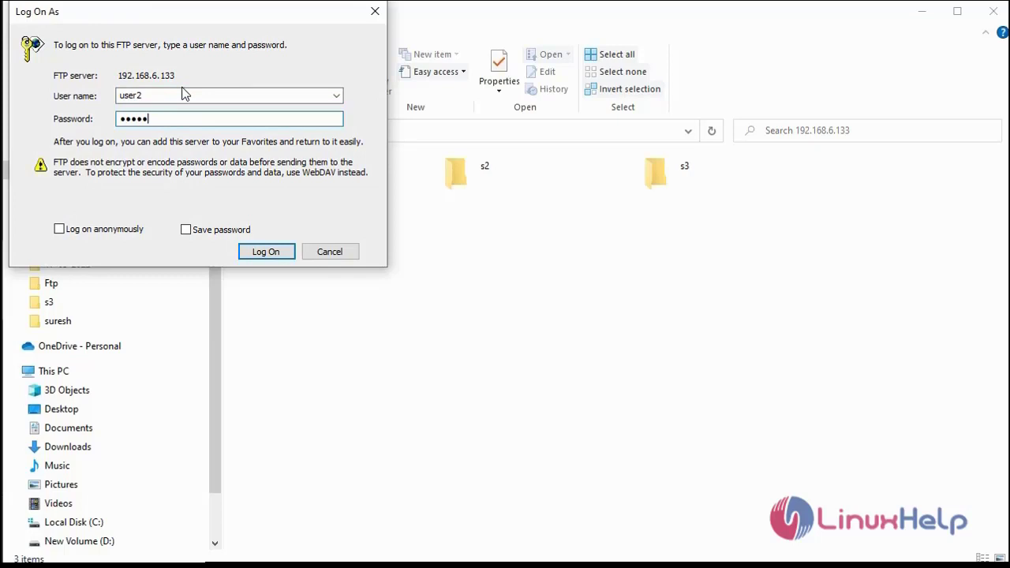
pyautogui.click(266, 251)
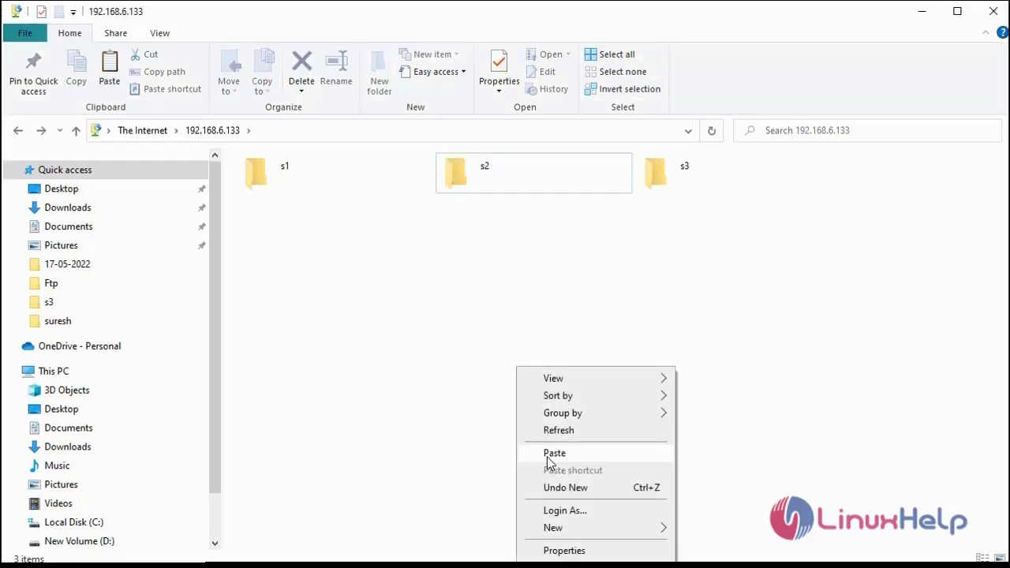
# Log in to the FTP server as user3 and select folder s3
pyautogui.click(564, 510)
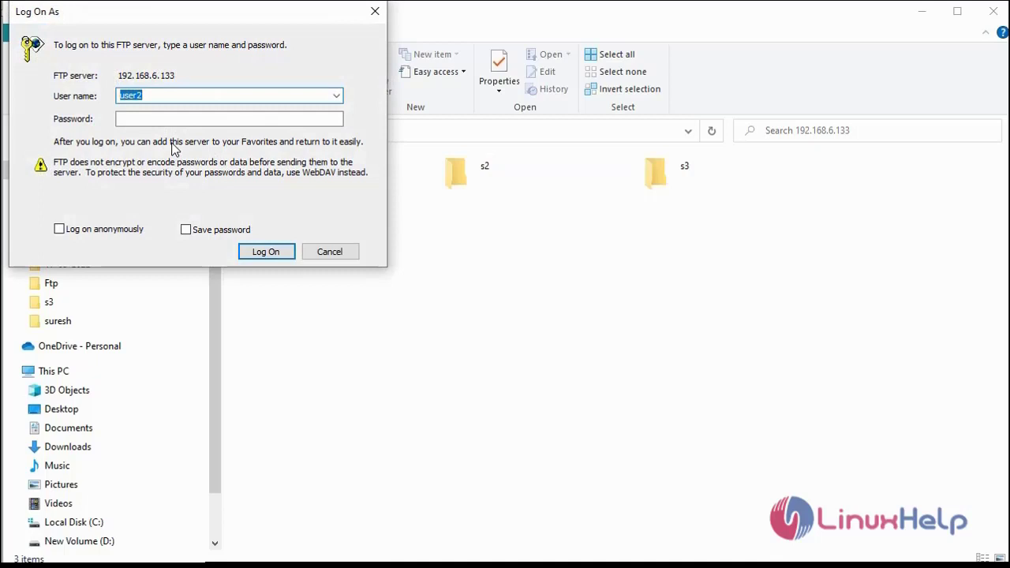
pyautogui.write('user3')
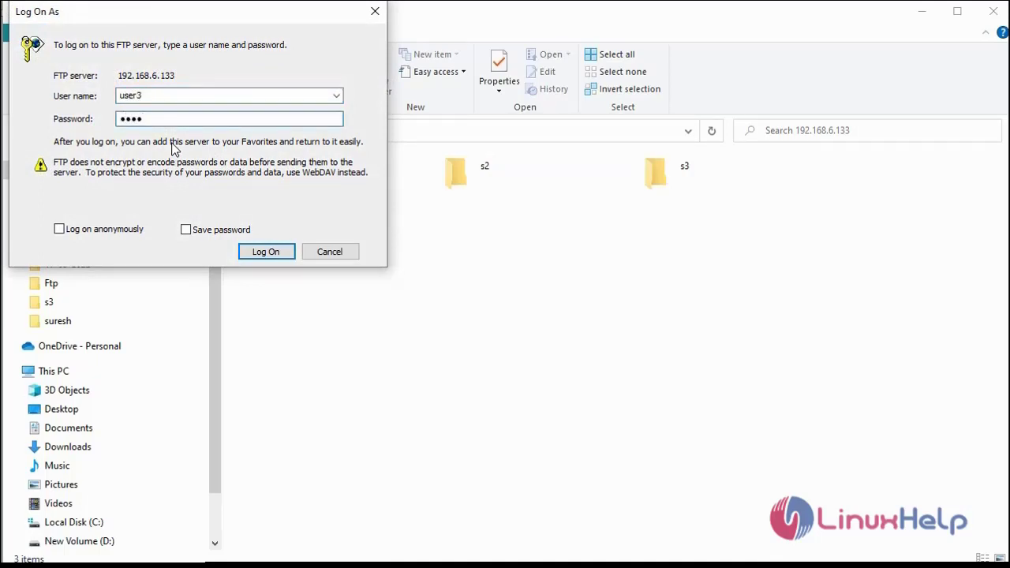
pyautogui.click(266, 251)
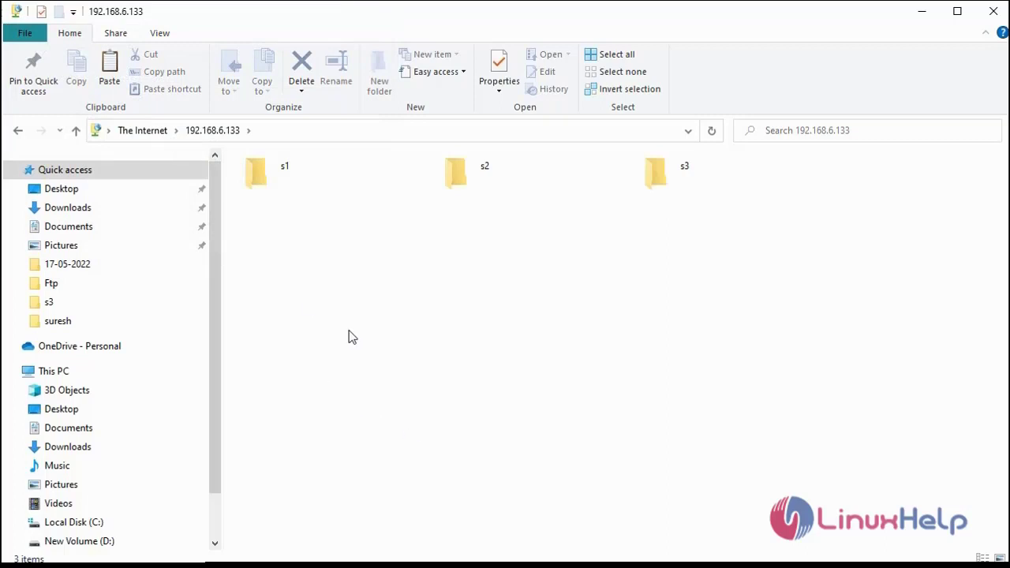
pyautogui.moveTo(598, 382)
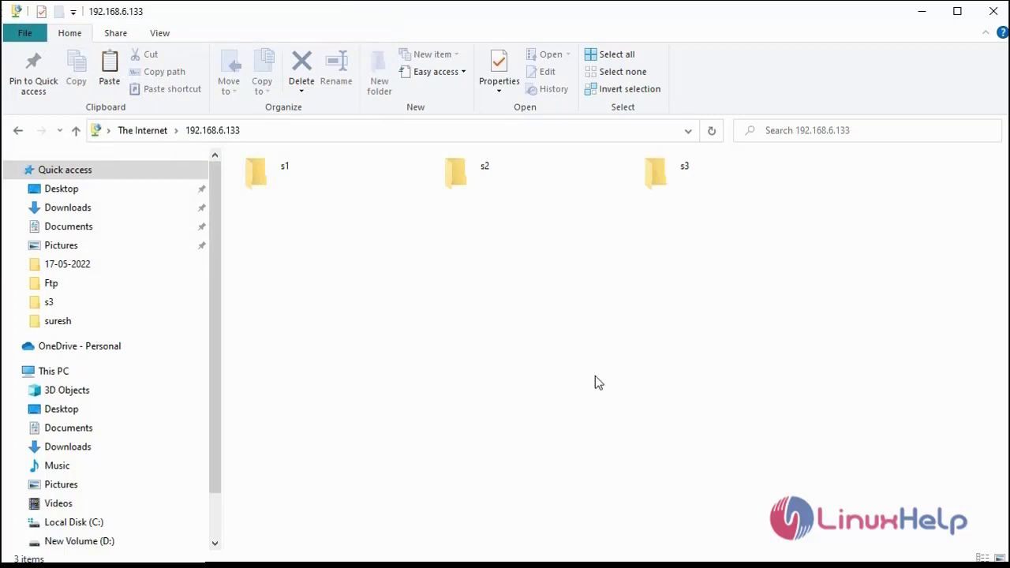
pyautogui.click(655, 172)
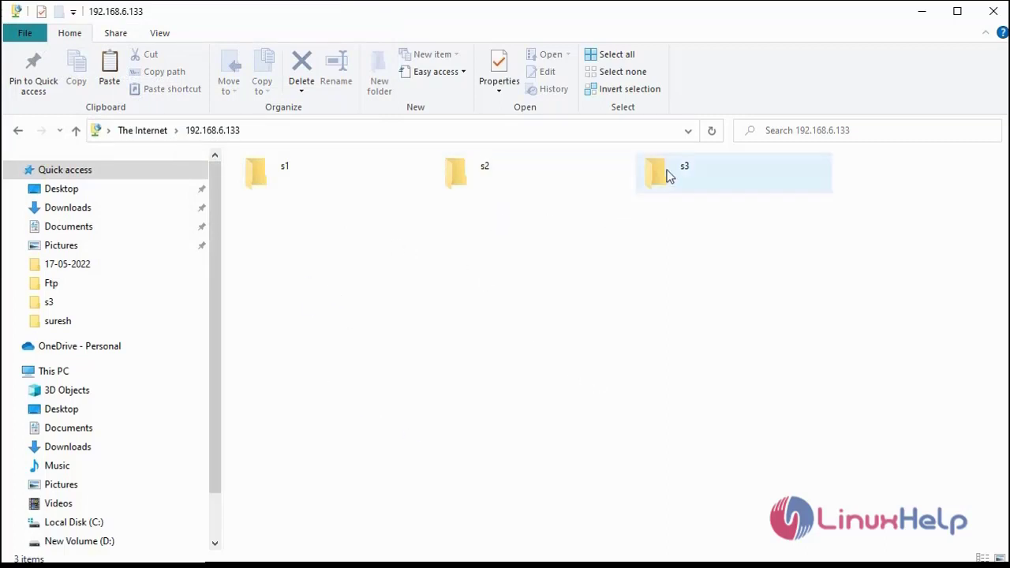